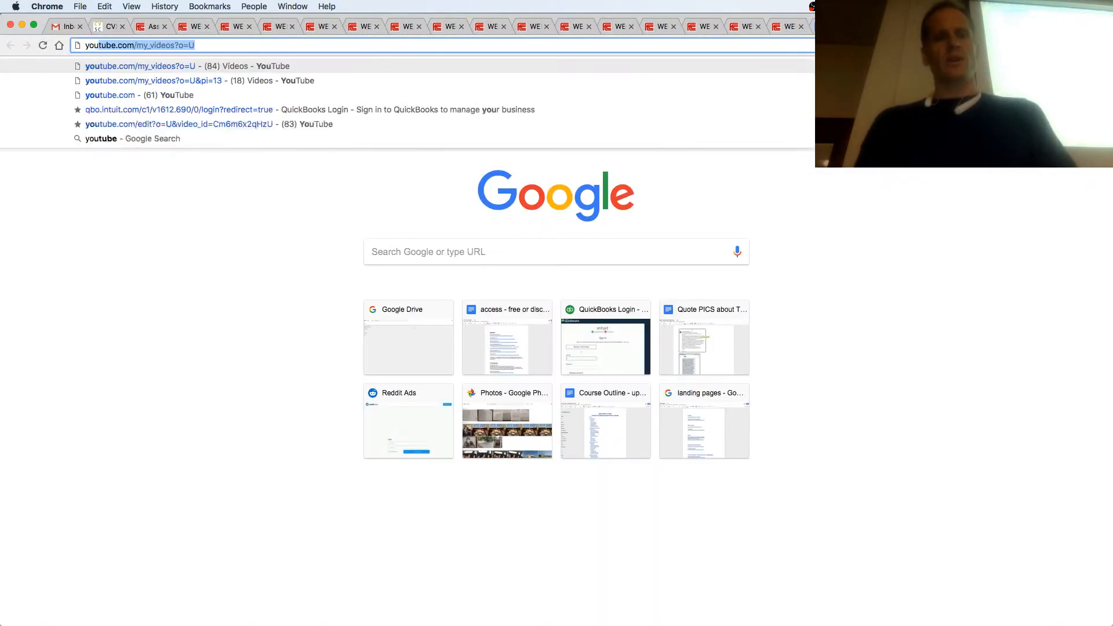
Step: Search Google for 'youtube todd mcleod' and open the Learn To Code channel result
{"action": "type", "text": "youtube todd mcleod"}
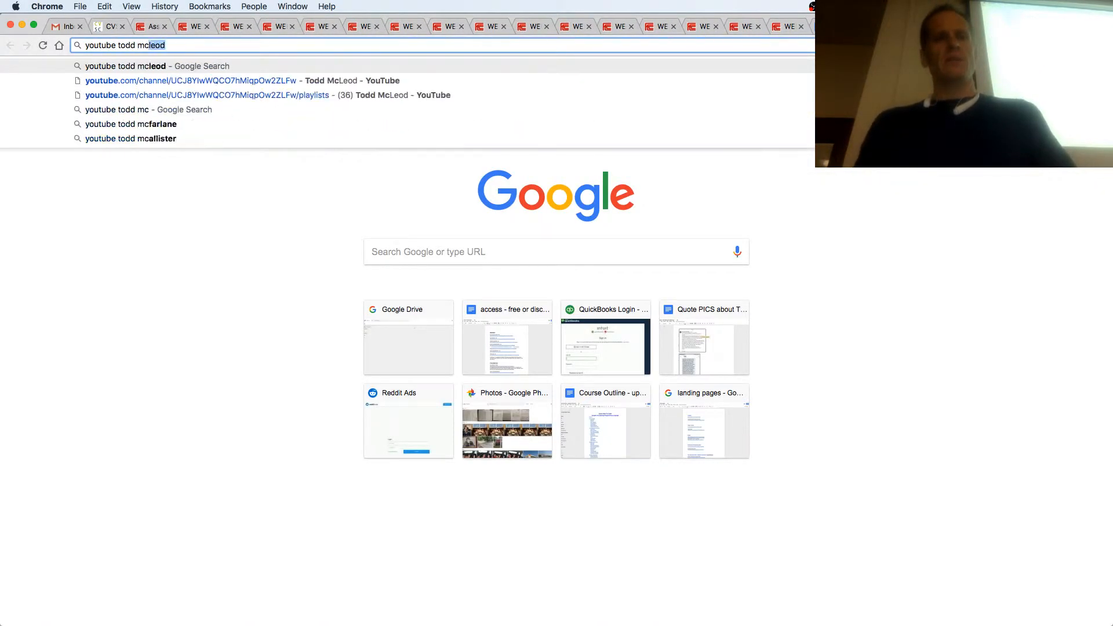
{"action": "key", "text": "Return"}
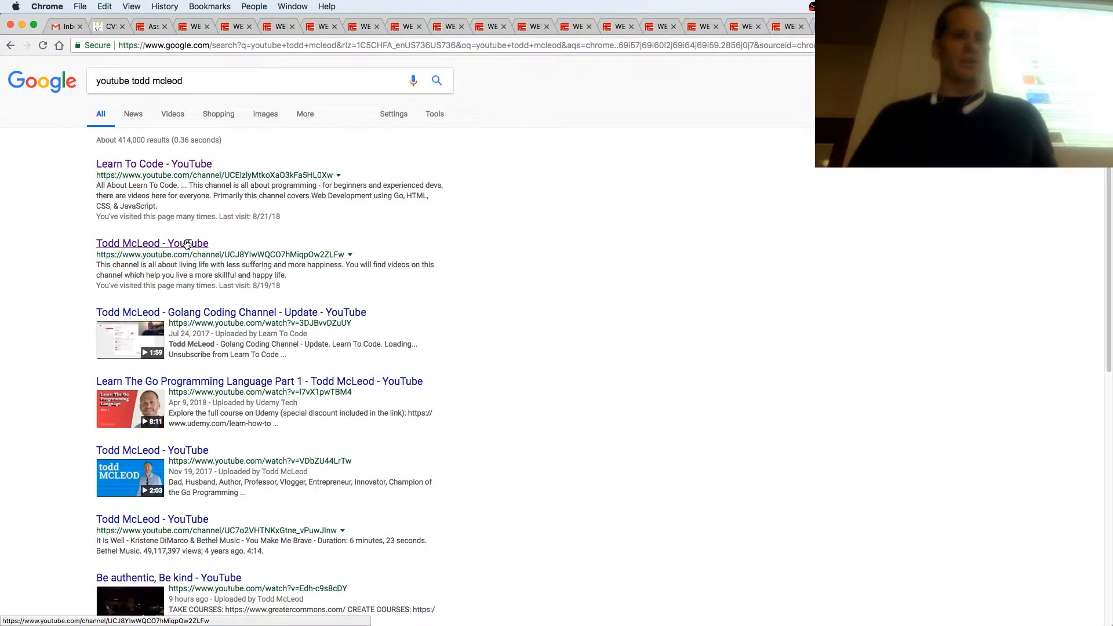
{"action": "mouse_move", "coordinate": [153, 163]}
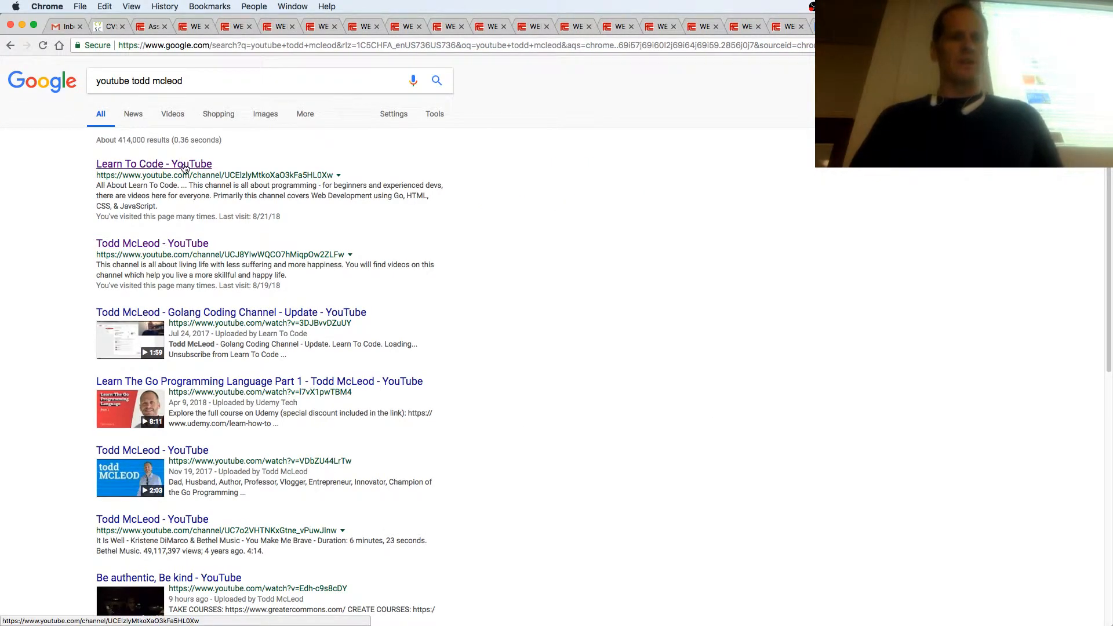
{"action": "left_click", "coordinate": [153, 164]}
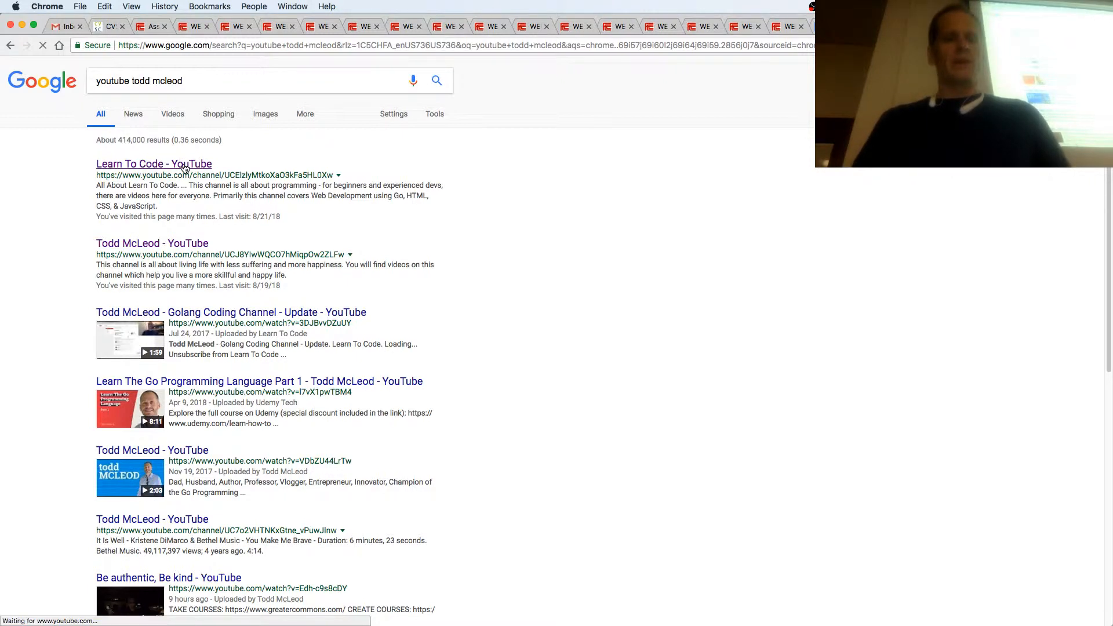
{"action": "left_click", "coordinate": [153, 164]}
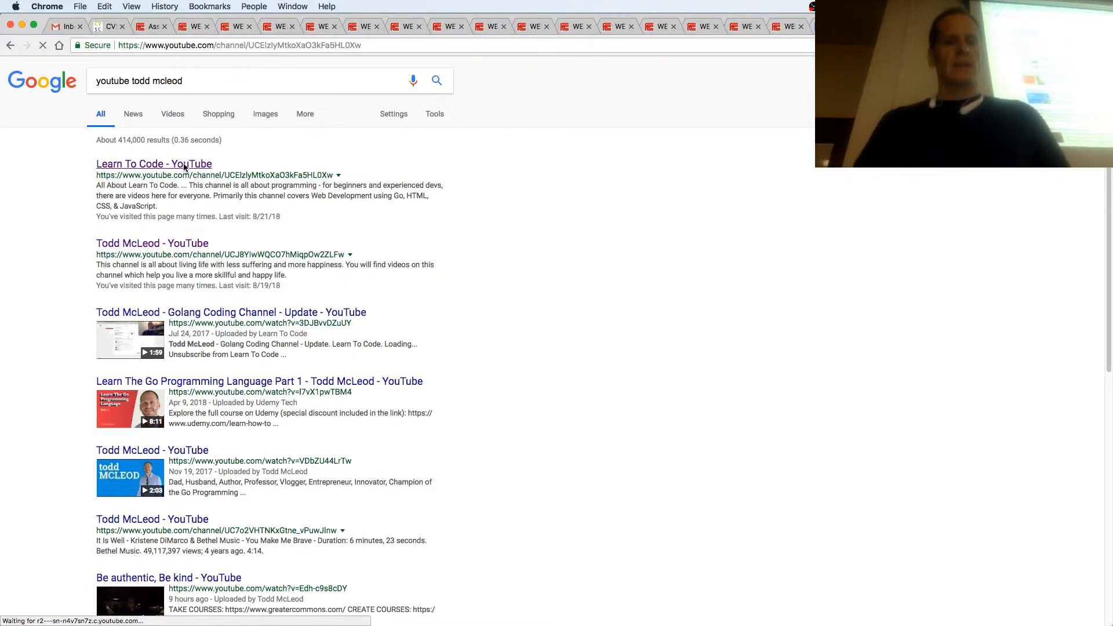
{"action": "left_click", "coordinate": [153, 164]}
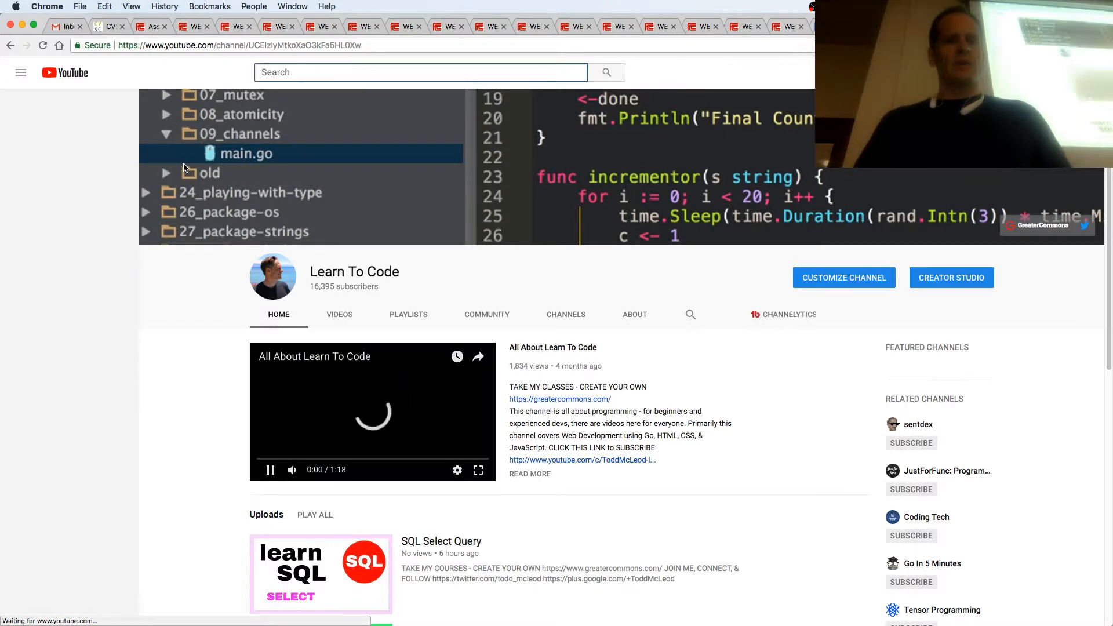
Step: Switch the Learn To Code channel to its Playlists page
{"action": "left_click", "coordinate": [408, 315]}
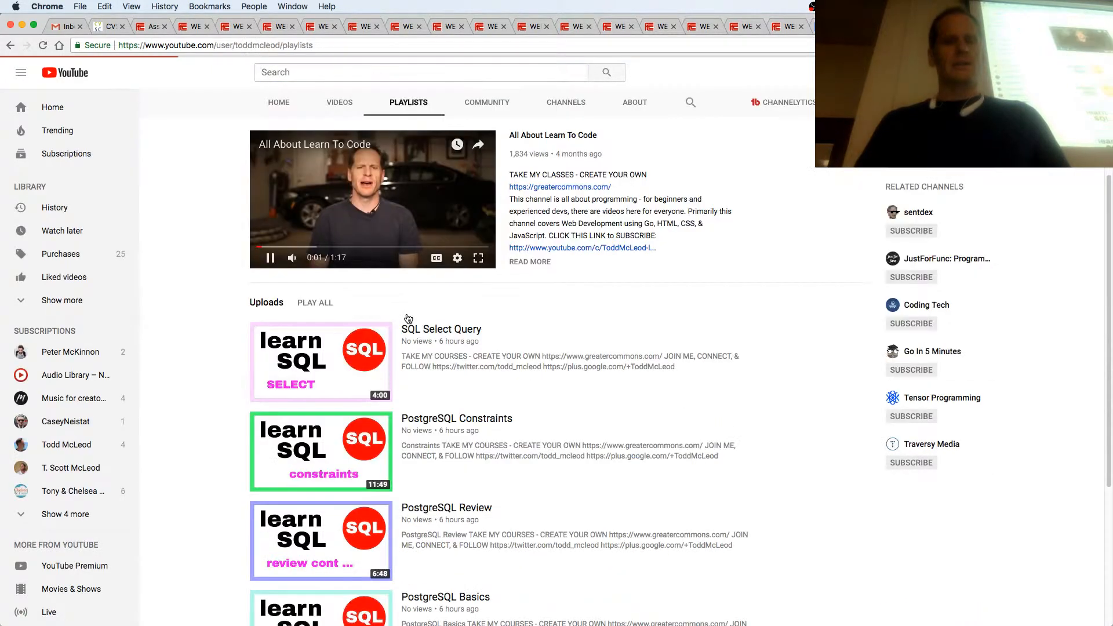
{"action": "left_click", "coordinate": [408, 102]}
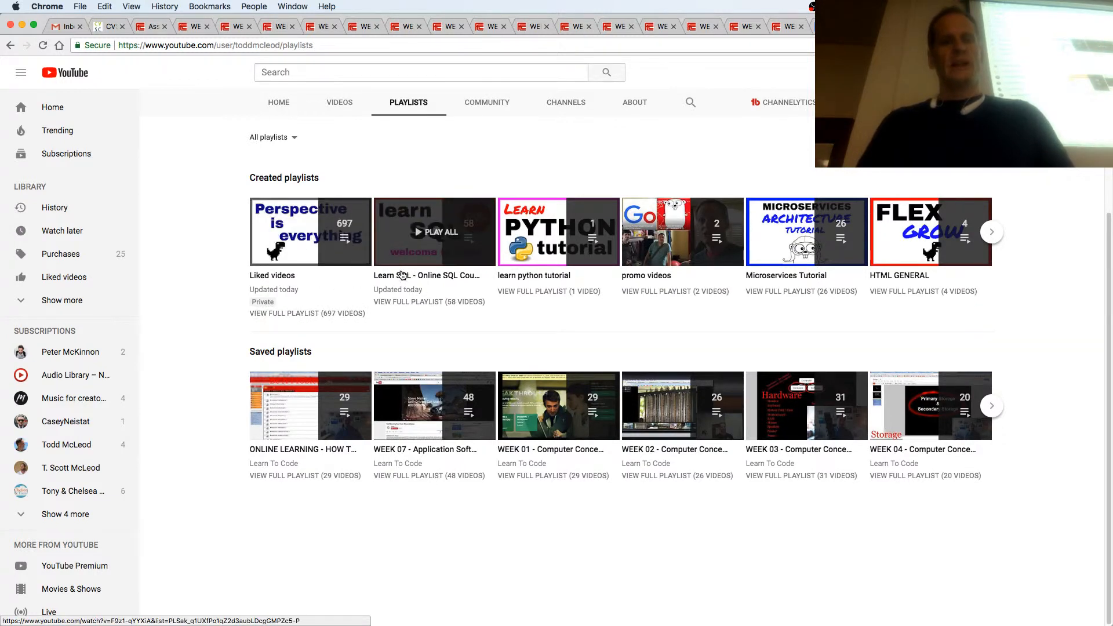
{"action": "mouse_move", "coordinate": [458, 291]}
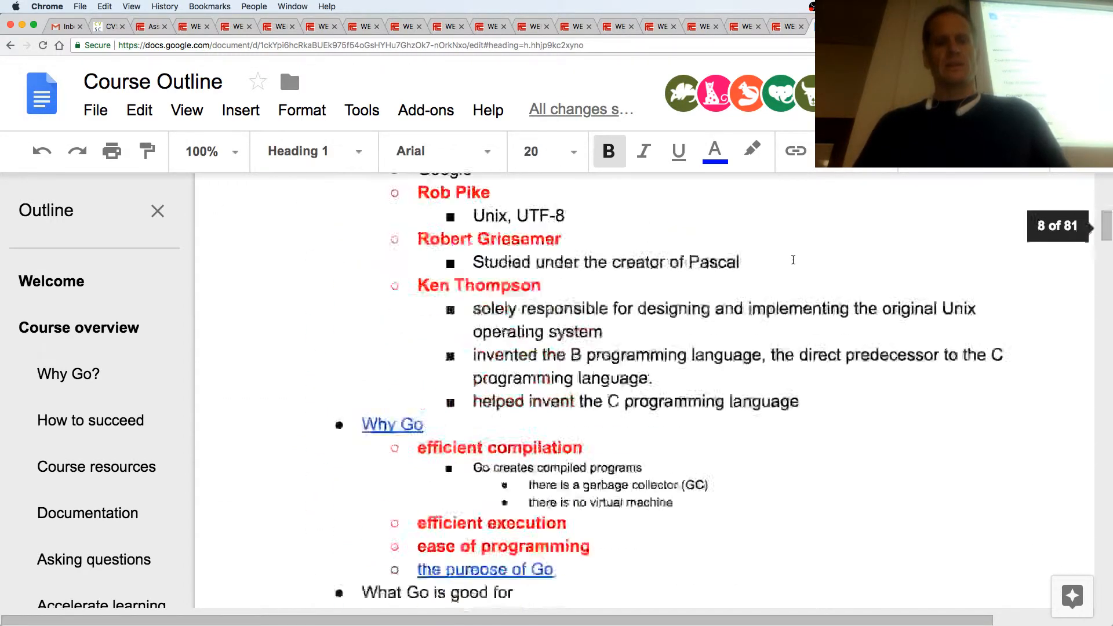
Step: Scroll the Course Outline doc down to its resource links section
{"action": "scroll", "scroll_direction": "down", "scroll_amount": 3}
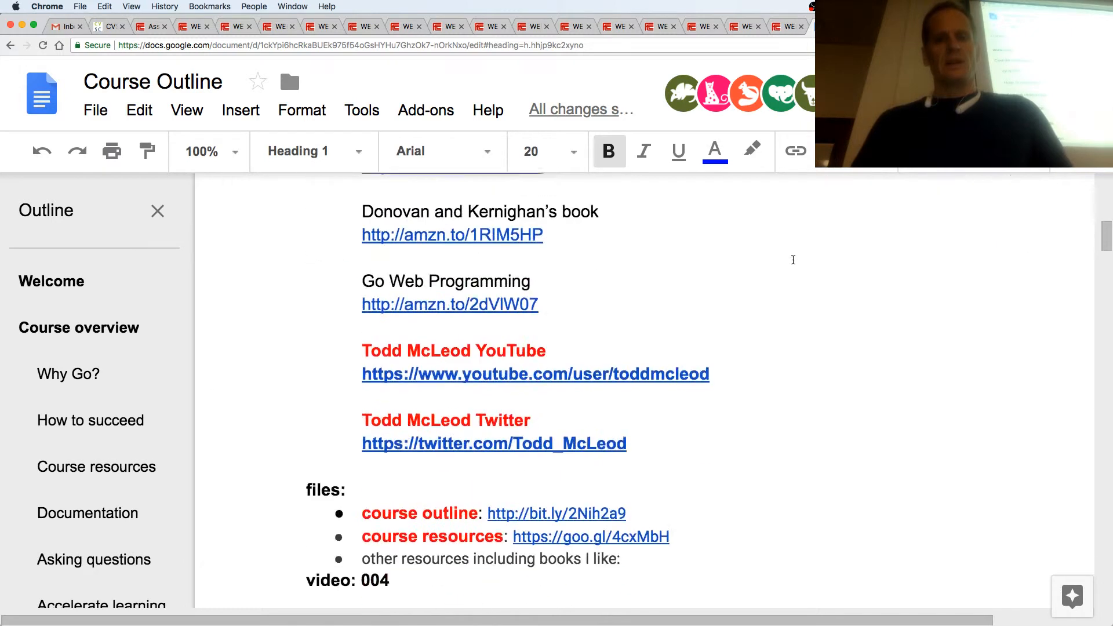
{"action": "scroll", "scroll_direction": "down", "scroll_amount": 3}
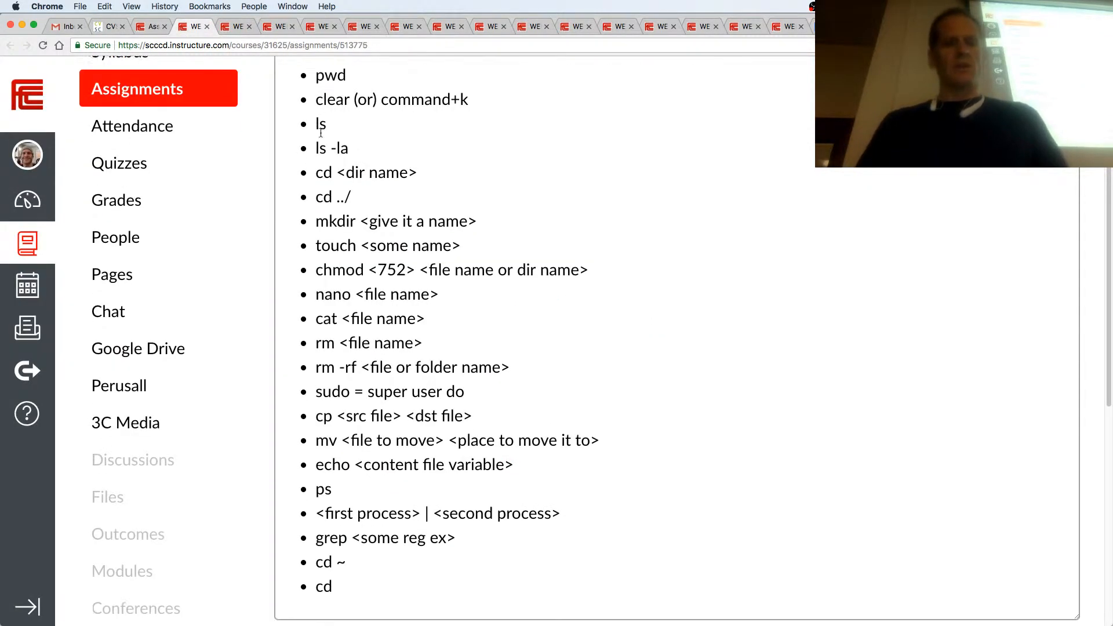
Step: Scroll the Canvas command list and bring up the Terminal window
{"action": "scroll", "scroll_direction": "down", "scroll_amount": 3}
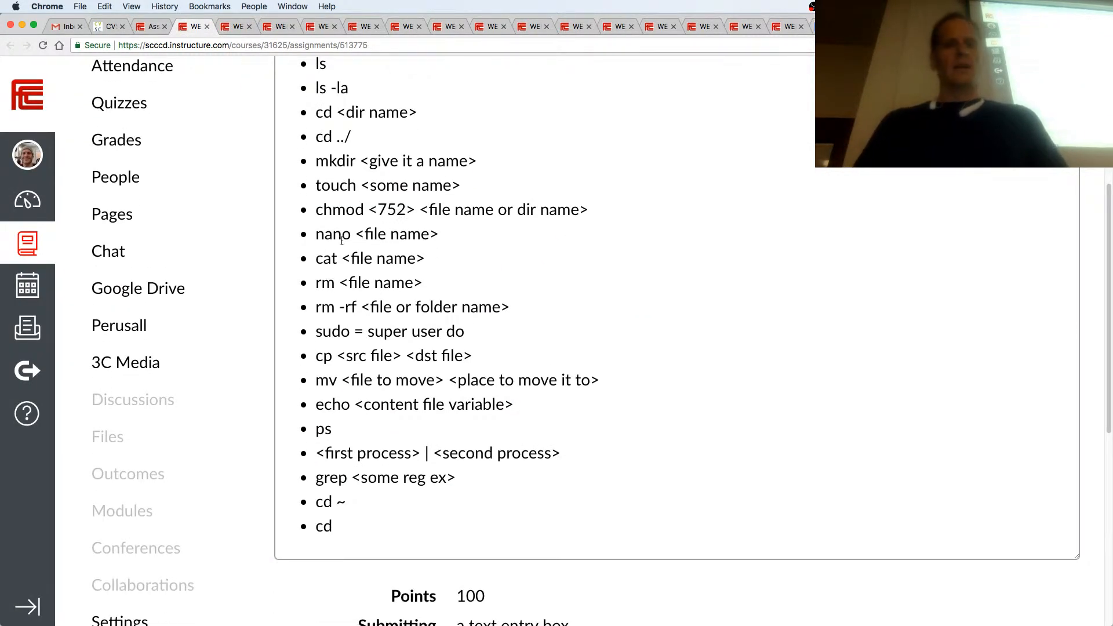
{"action": "double_click", "coordinate": [332, 233]}
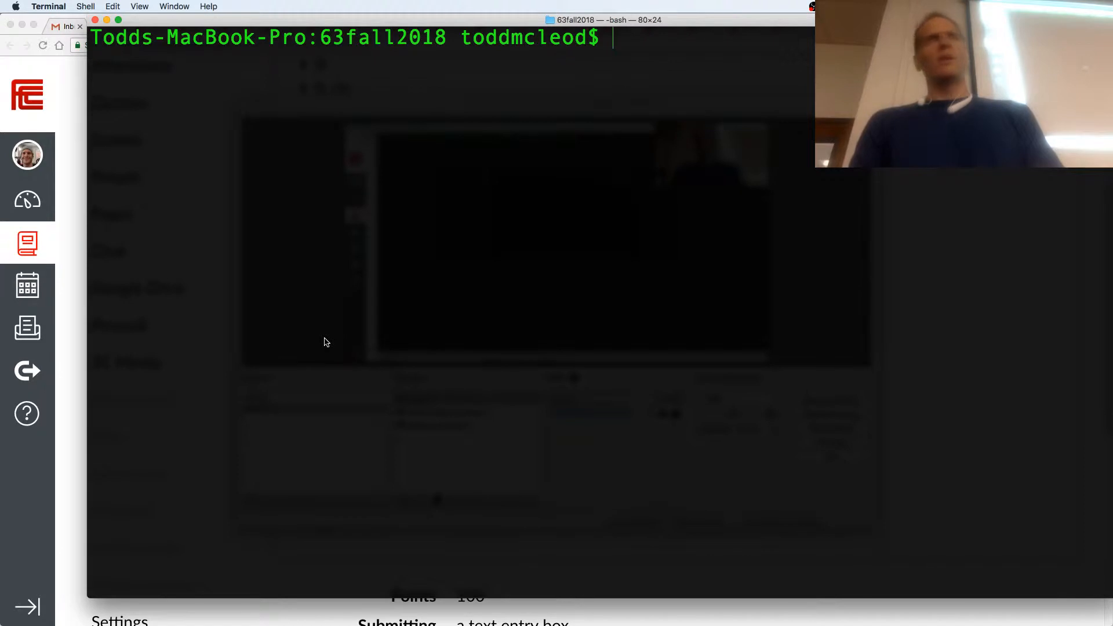
Step: Demonstrate sudo touch with file names as and tellu, then list the 63fall2018 folder
{"action": "type", "text": "s"}
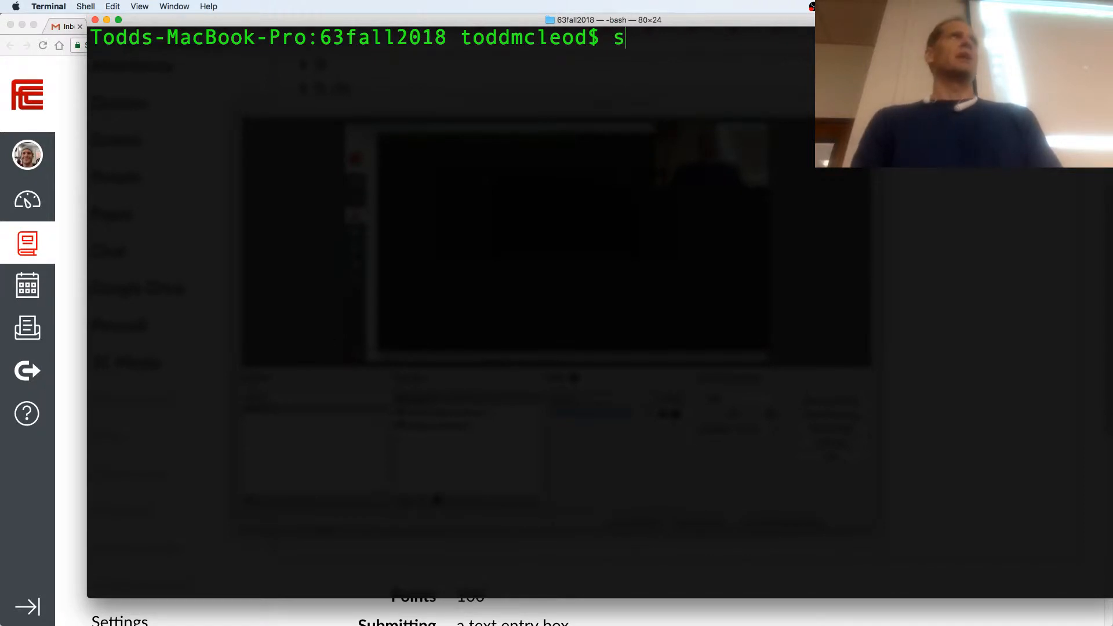
{"action": "type", "text": "udo touch as"}
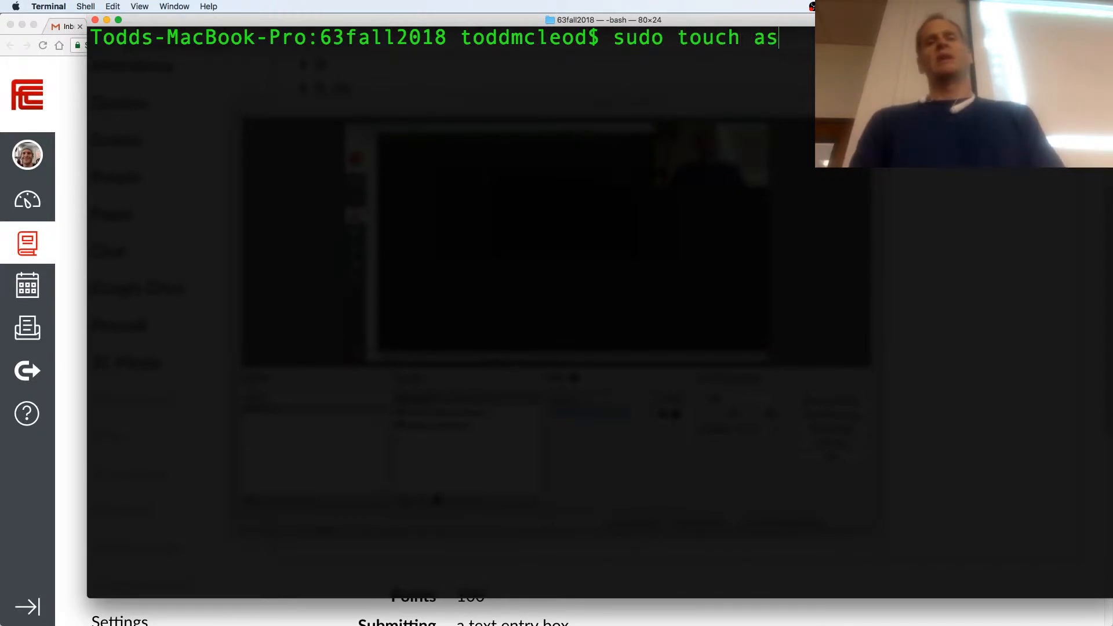
{"action": "type", "text": "pe"}
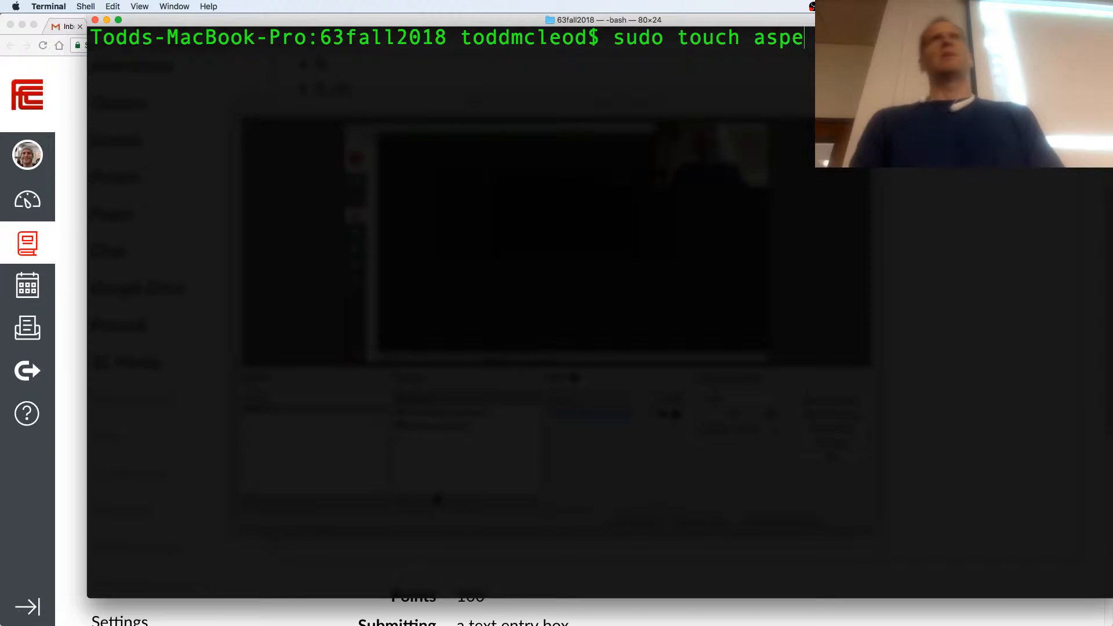
{"action": "key", "text": "Backspace"}
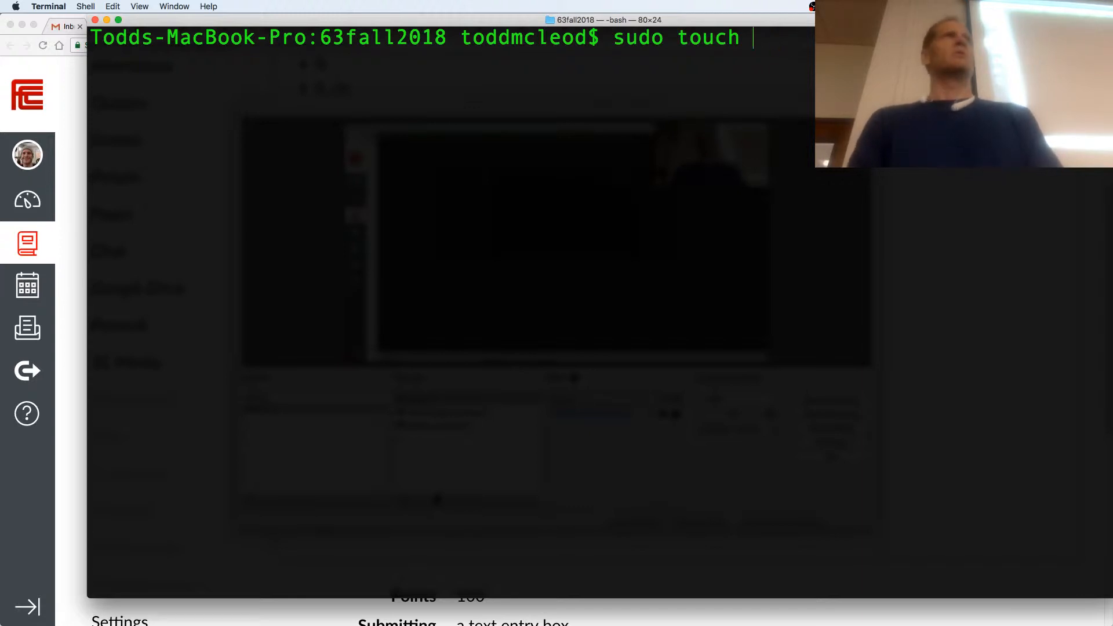
{"action": "type", "text": "tellu"}
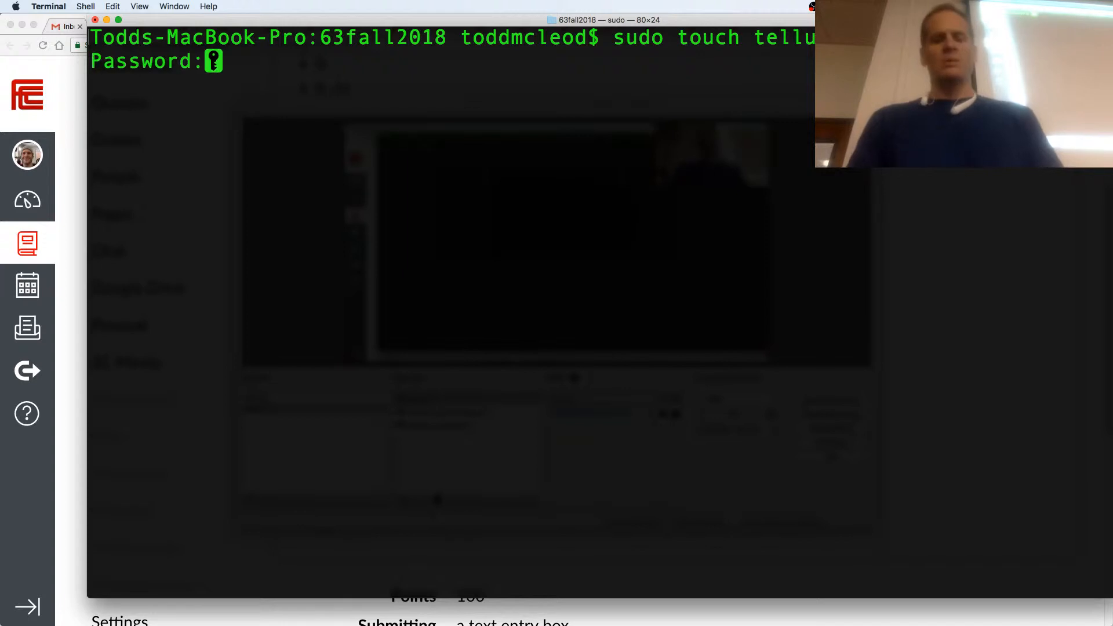
{"action": "key", "text": "Return"}
{"action": "type", "text": "ls -la"}
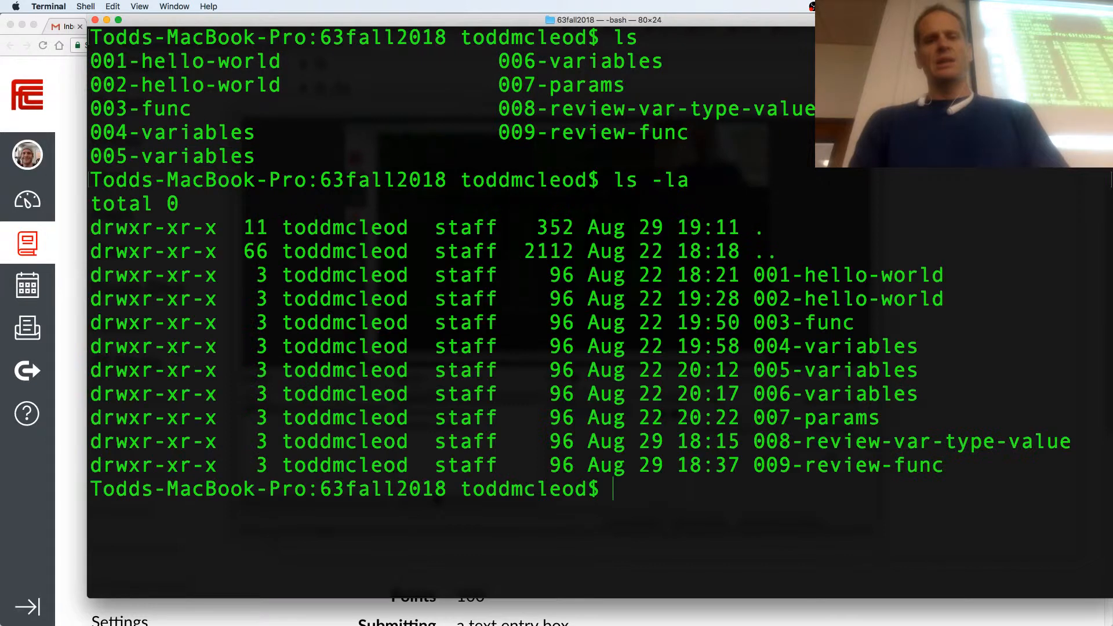
Step: Create an empty file named heavenly with touch
{"action": "type", "text": "touch"}
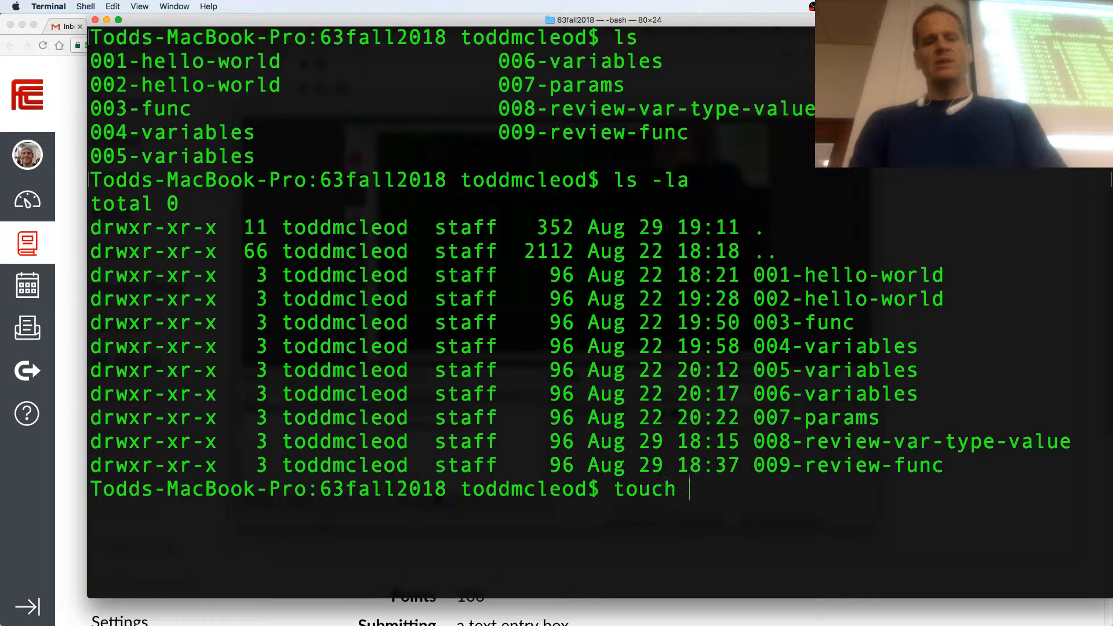
{"action": "type", "text": "heavenly"}
{"action": "type", "text": "ls -la"}
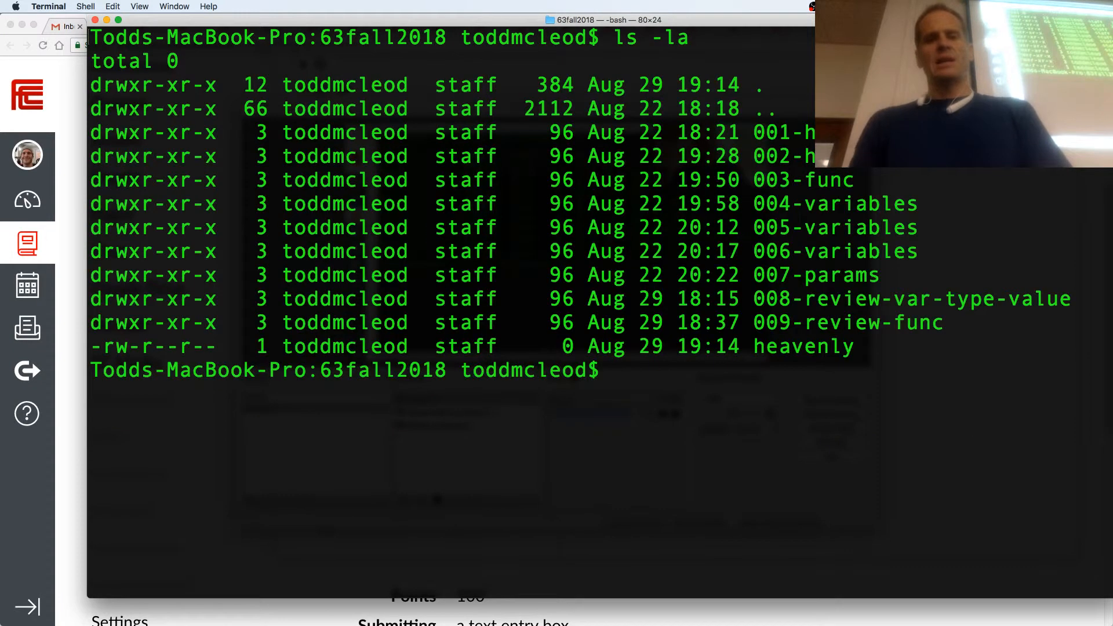
Step: Copy ./heavenly into the home directory with cp ./heavenly ~
{"action": "type", "text": "cp"}
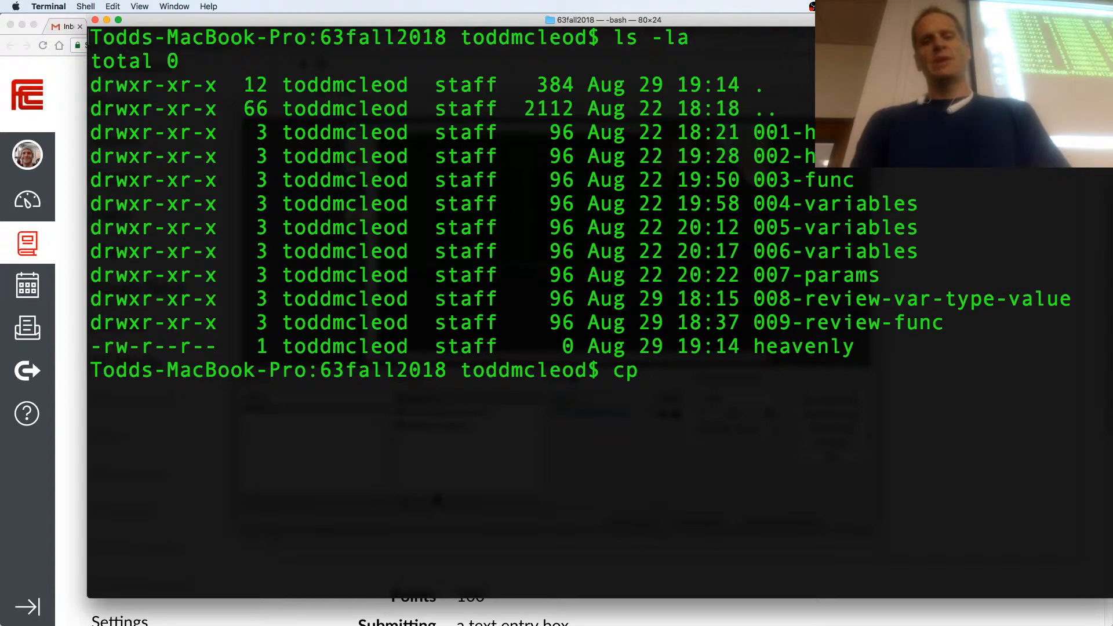
{"action": "type", "text": "./"}
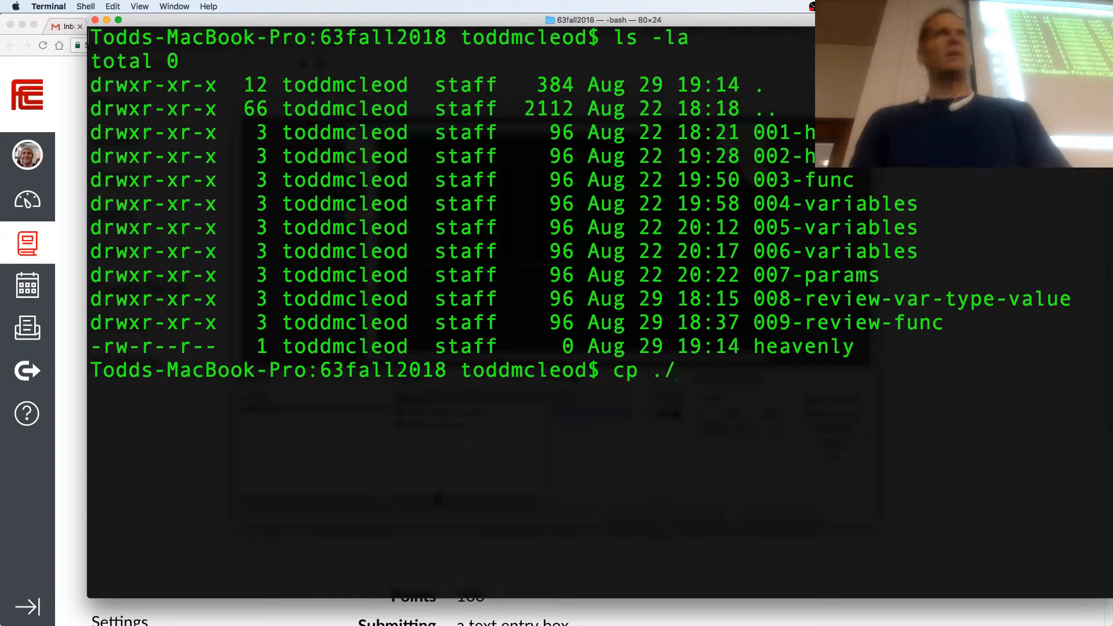
{"action": "type", "text": "heavenly ~"}
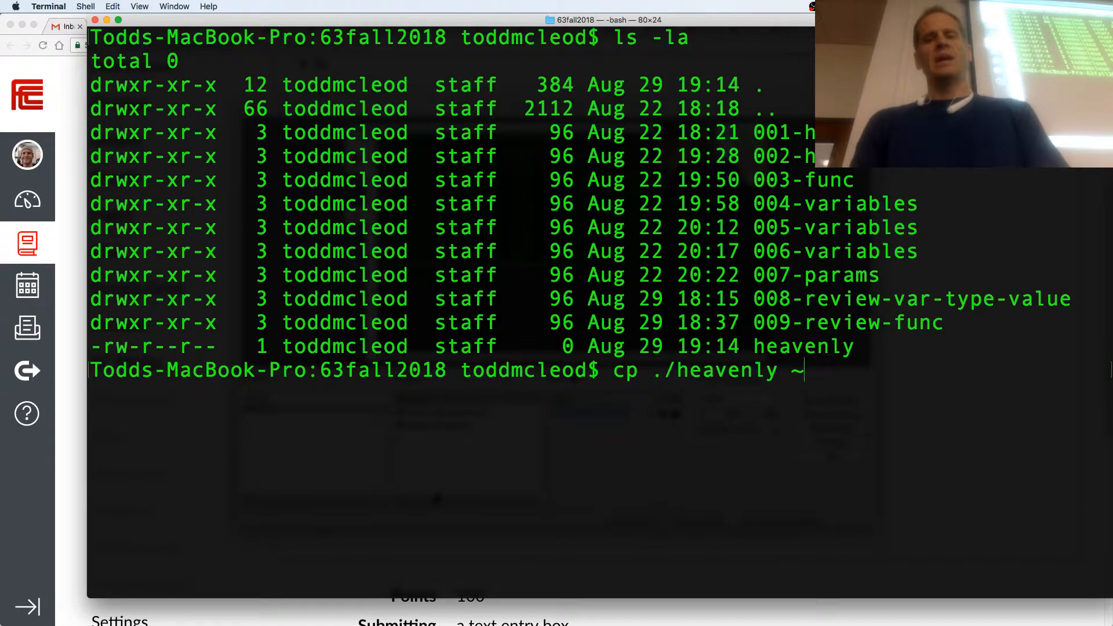
{"action": "type", "text": "/"}
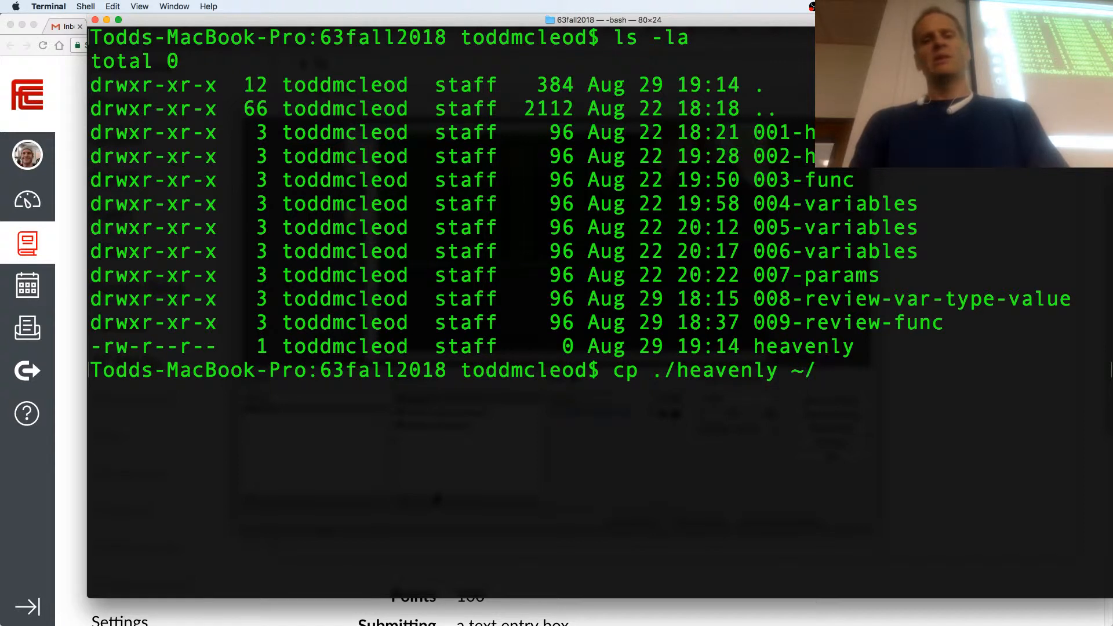
{"action": "key", "text": "Backspace"}
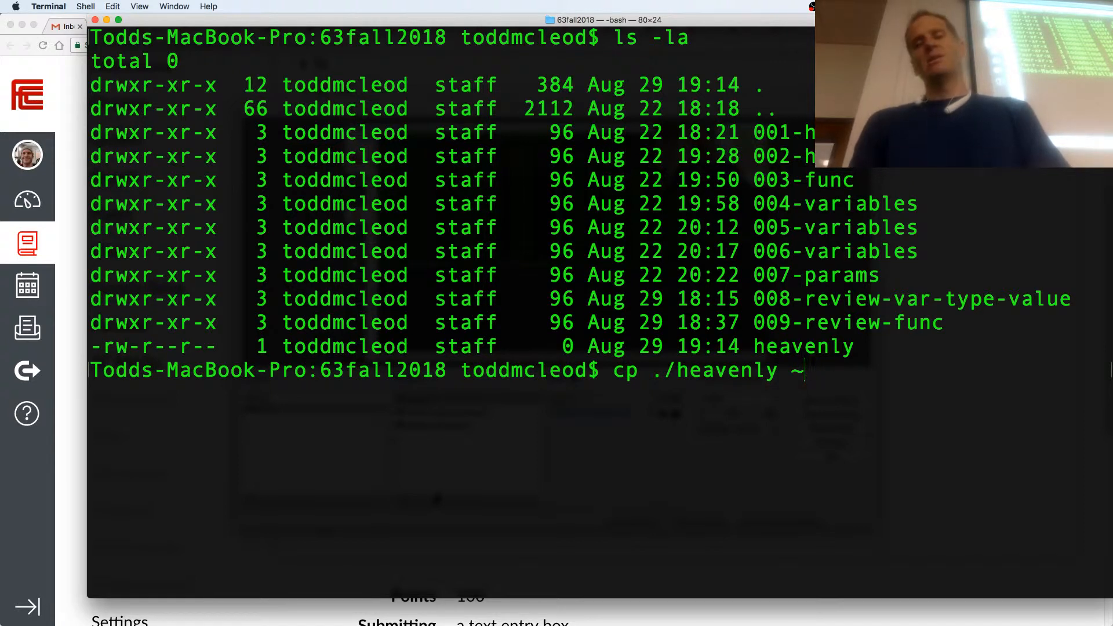
{"action": "key", "text": "Return"}
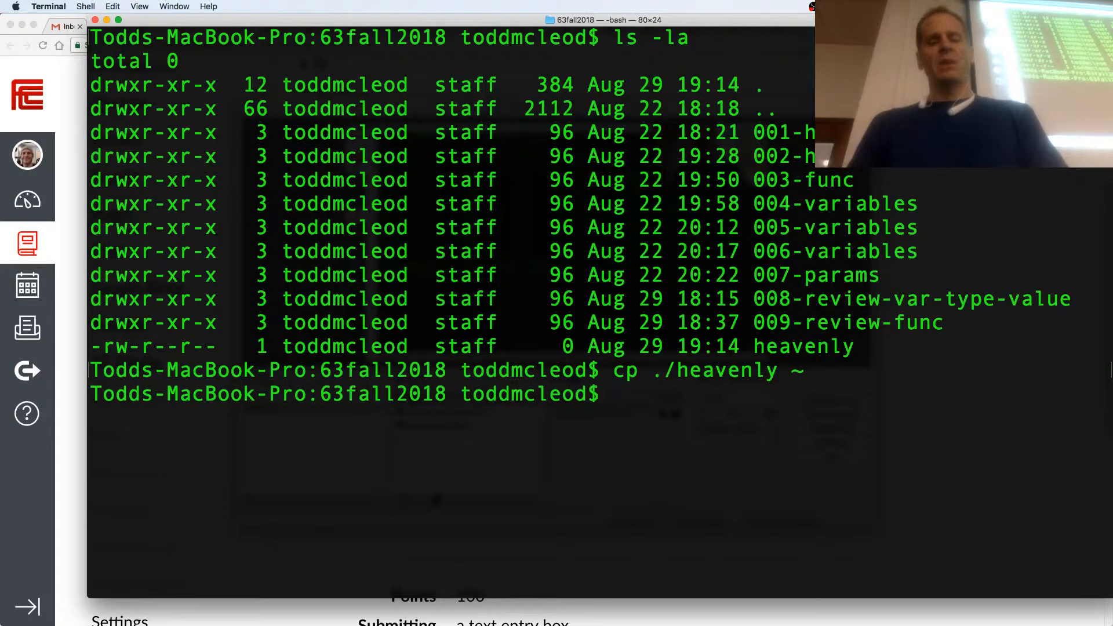
Step: Go to the home directory and delete the copied heavenly file with rm
{"action": "type", "text": "cd ~"}
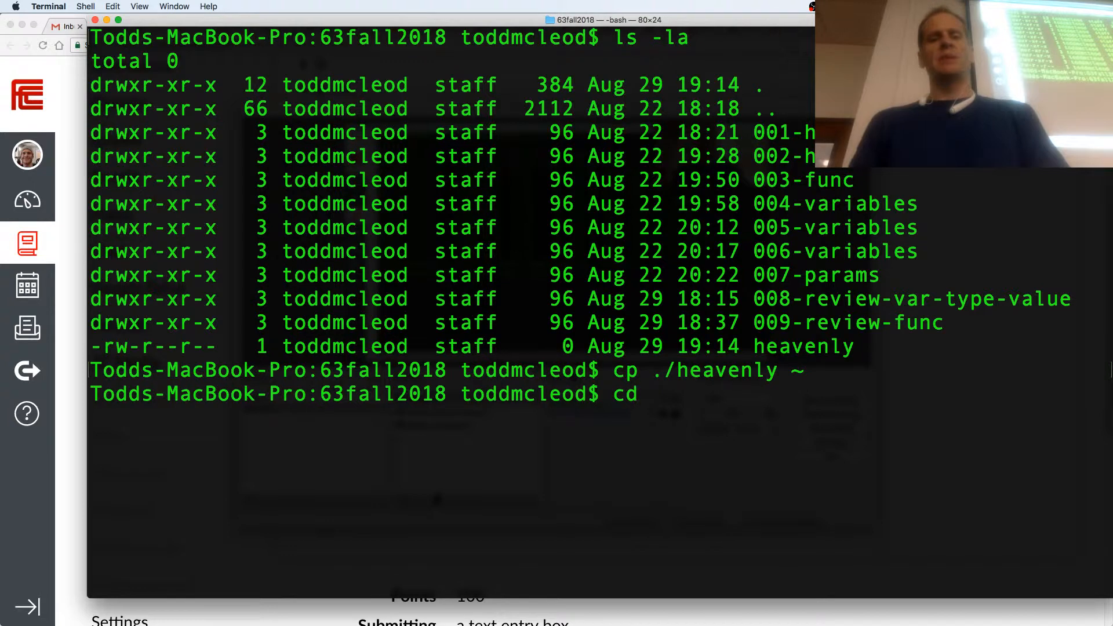
{"action": "key", "text": "Return"}
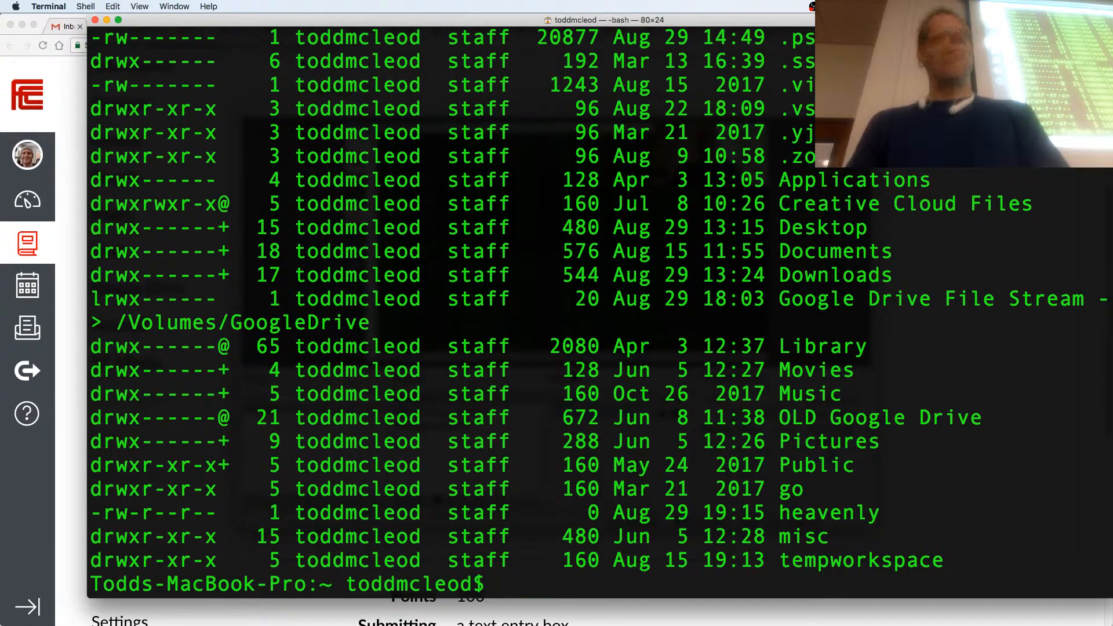
{"action": "type", "text": "rm heav"}
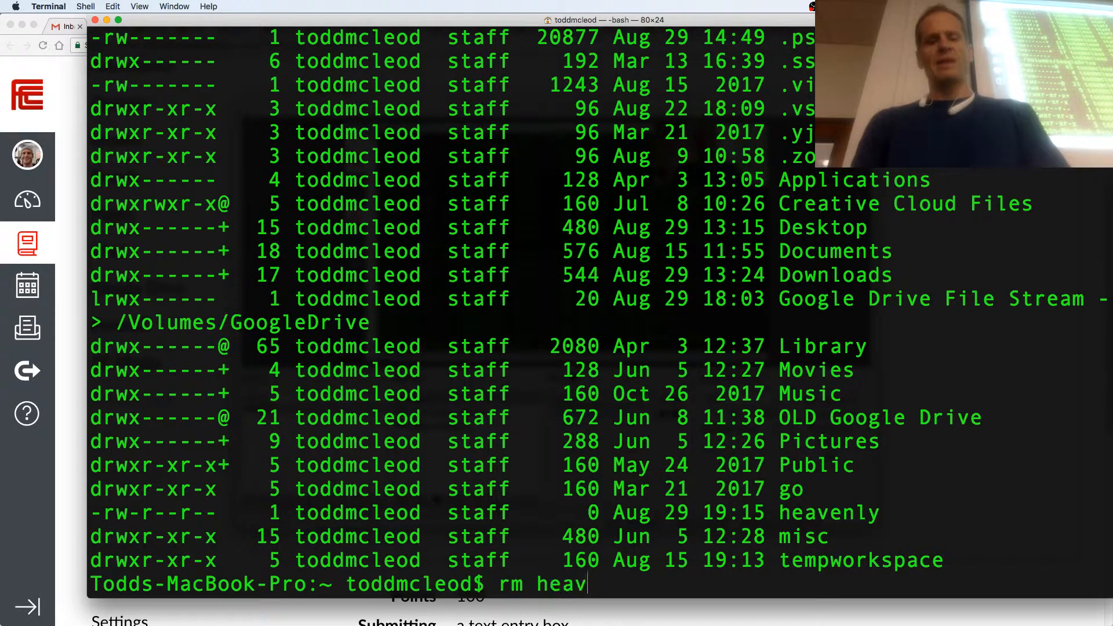
{"action": "key", "text": "Return"}
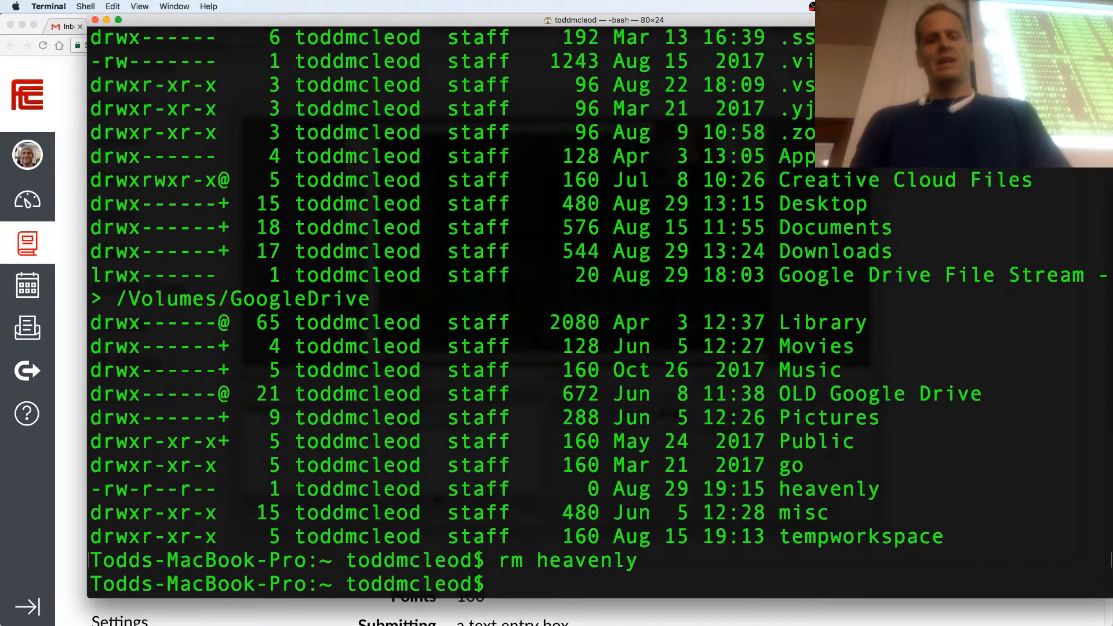
Step: cd back to go/src/github.com/GoesToEleven/golang-web-dev/000_temp/63fall2018
{"action": "type", "text": "cd"}
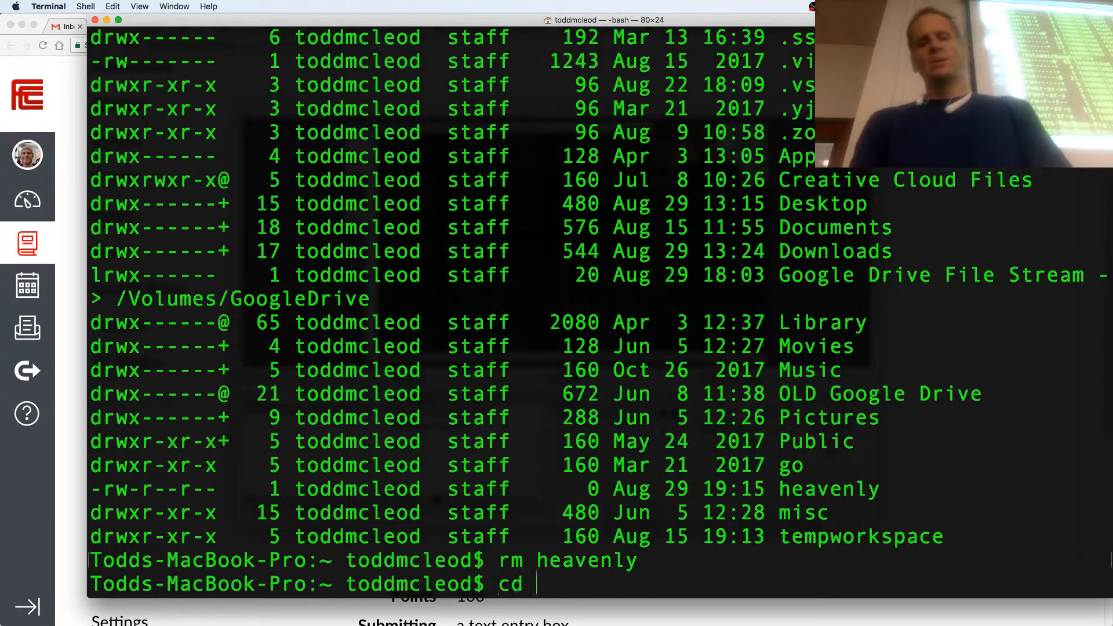
{"action": "type", "text": "go/src/git"}
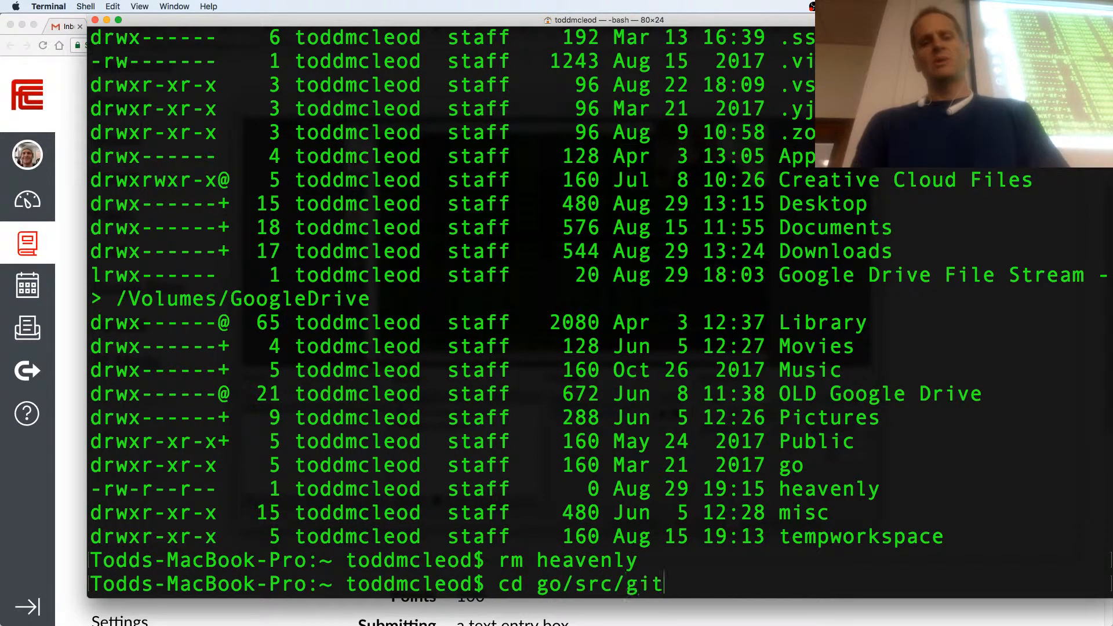
{"action": "type", "text": "hub.com/goesToEleven/"}
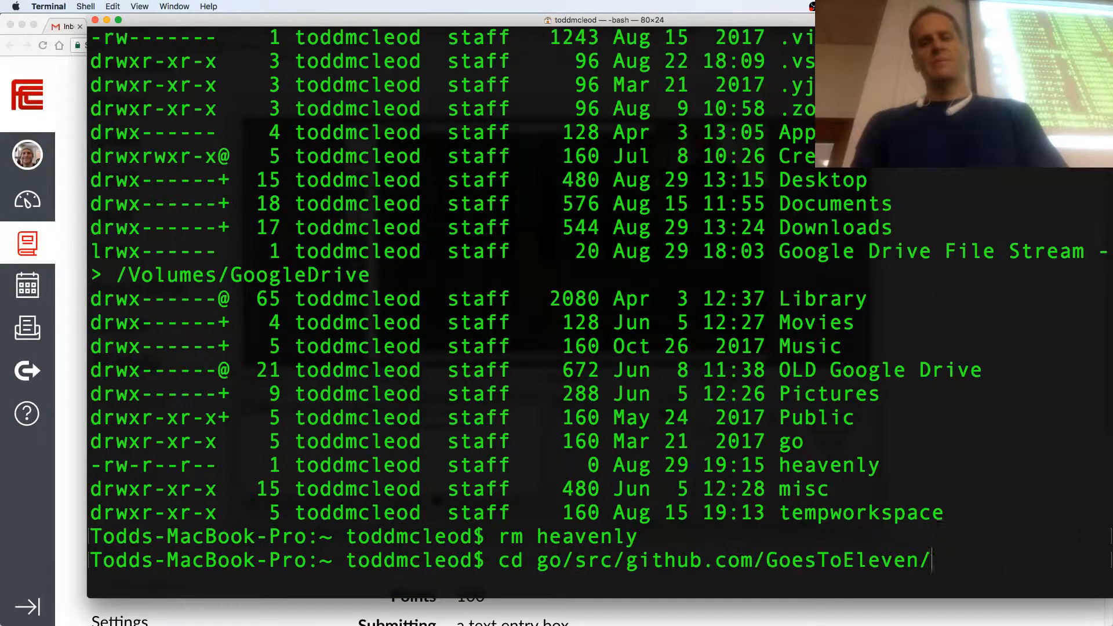
{"action": "type", "text": "golang-web-dev/"}
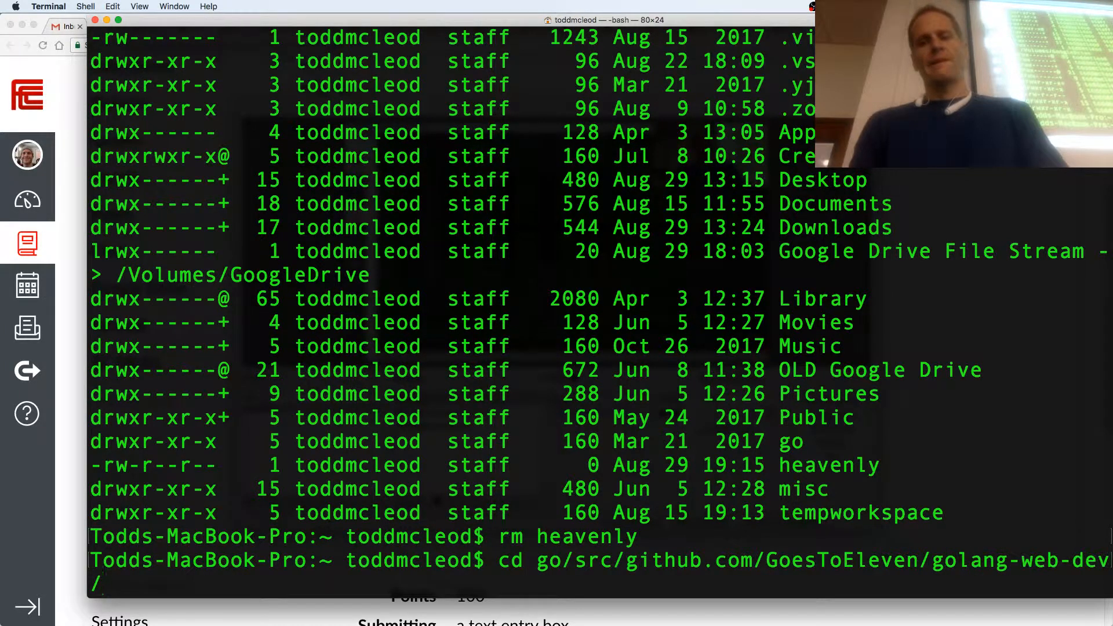
{"action": "type", "text": "000"}
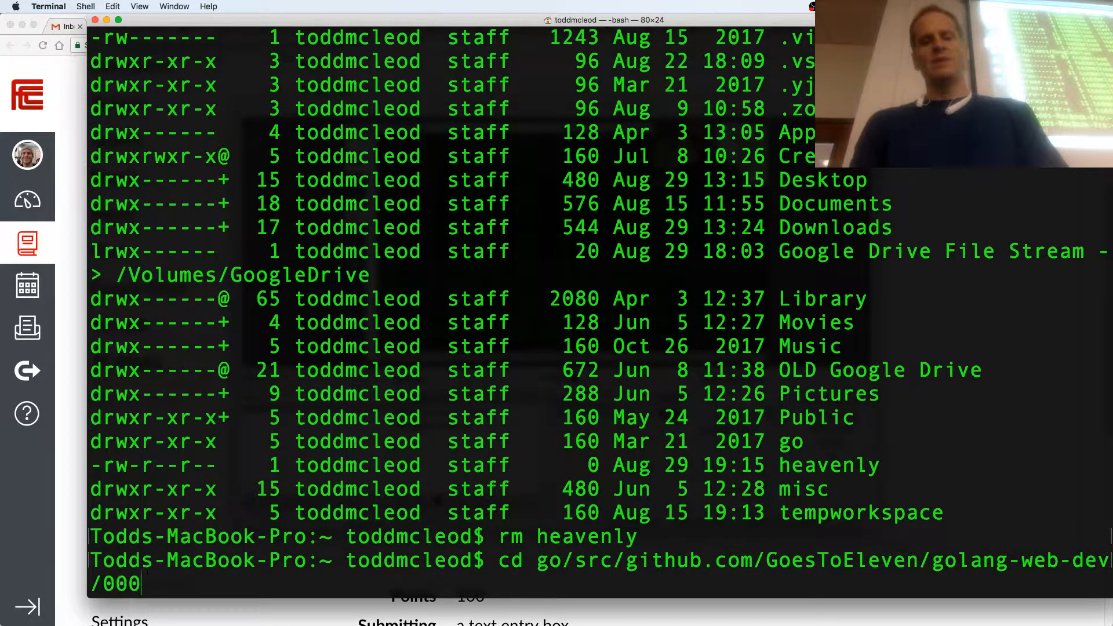
{"action": "type", "text": "_temp/"}
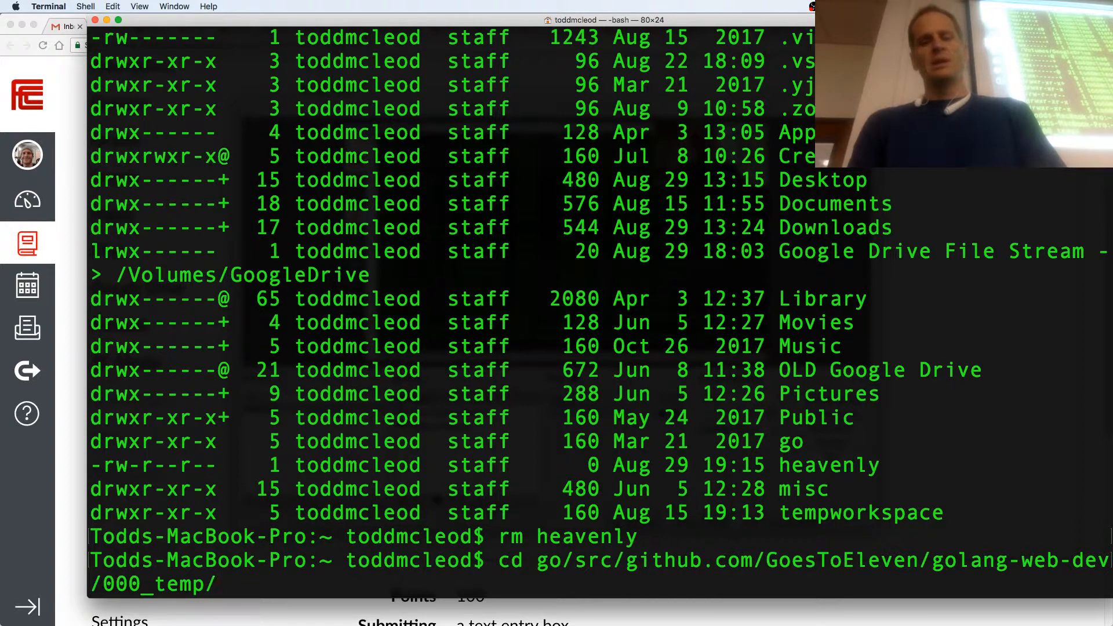
{"action": "type", "text": "0"}
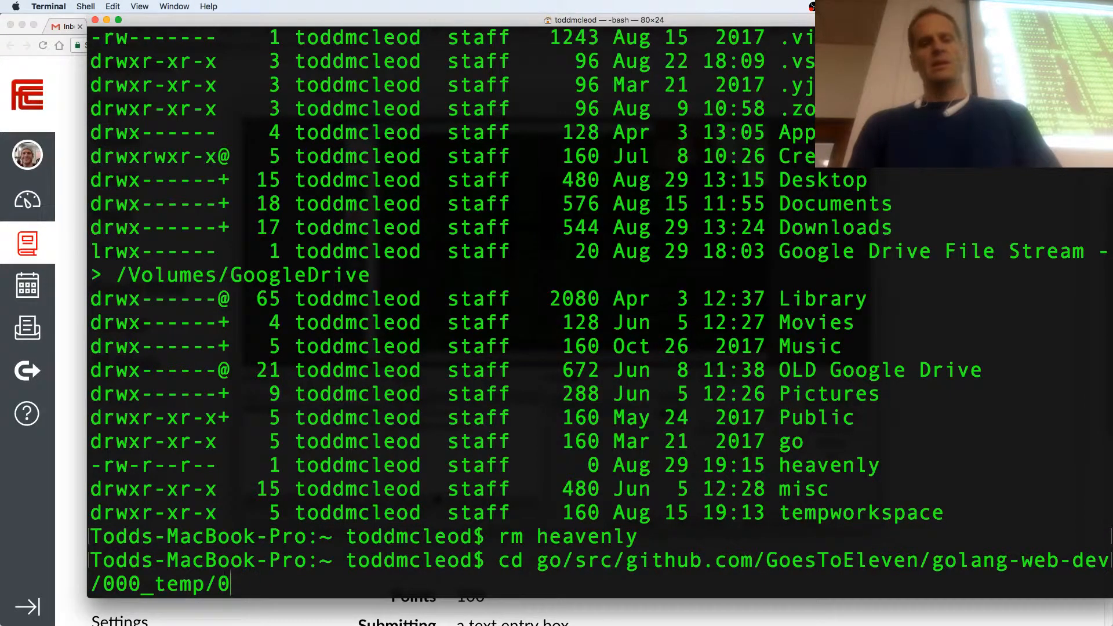
{"action": "key", "text": "Return"}
{"action": "type", "text": "ls -la"}
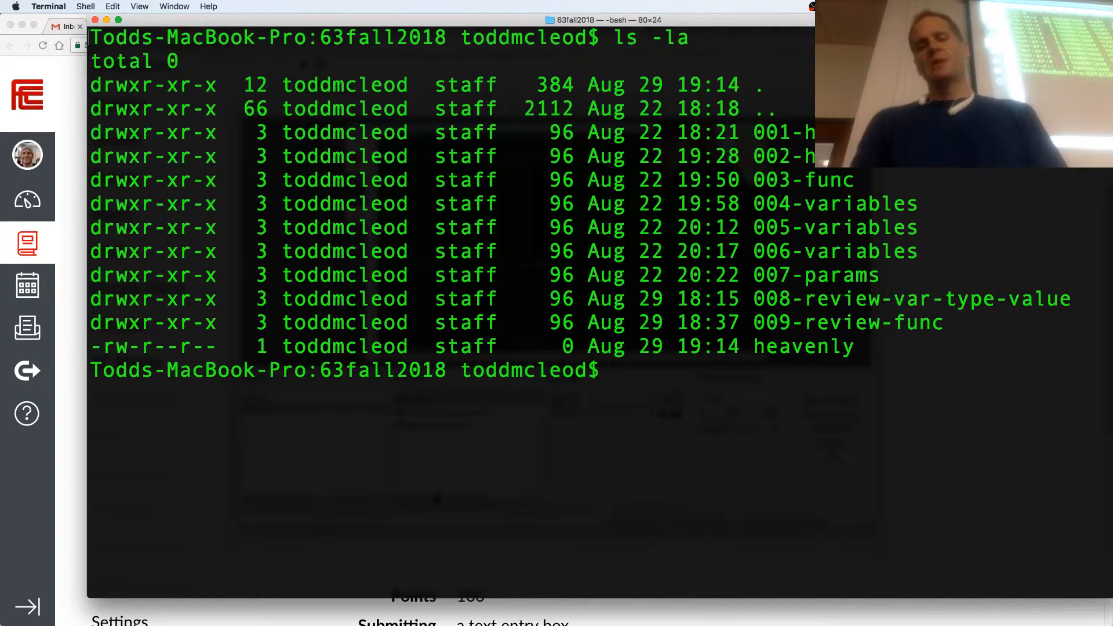
Step: Move ./heavenly to ~, list the folder to confirm it is gone, then cd home
{"action": "type", "text": "mv"}
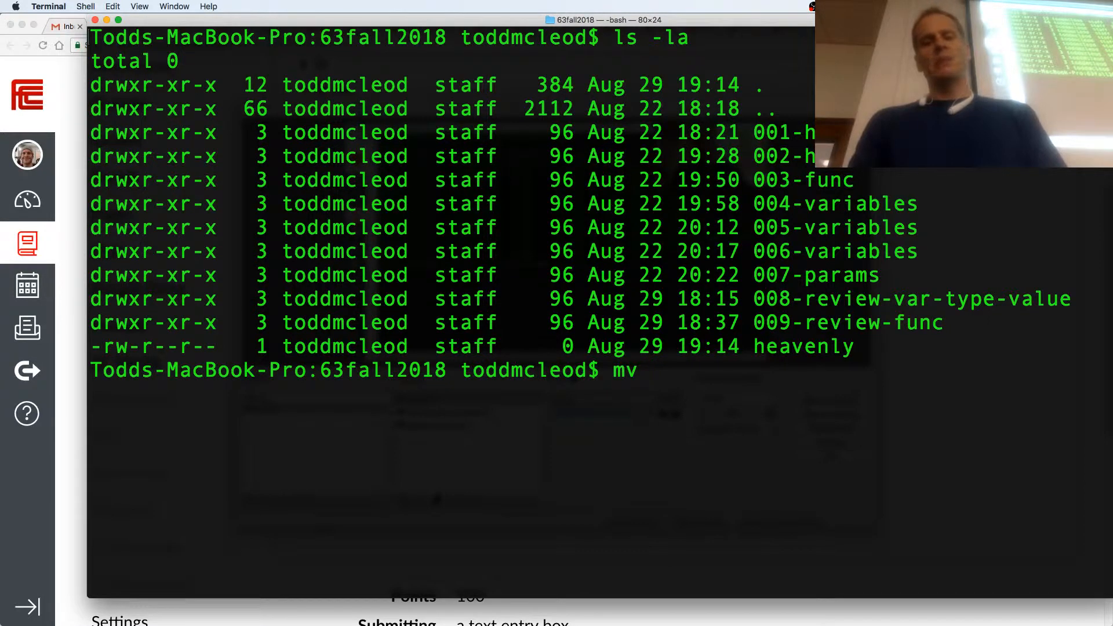
{"action": "type", "text": "./he"}
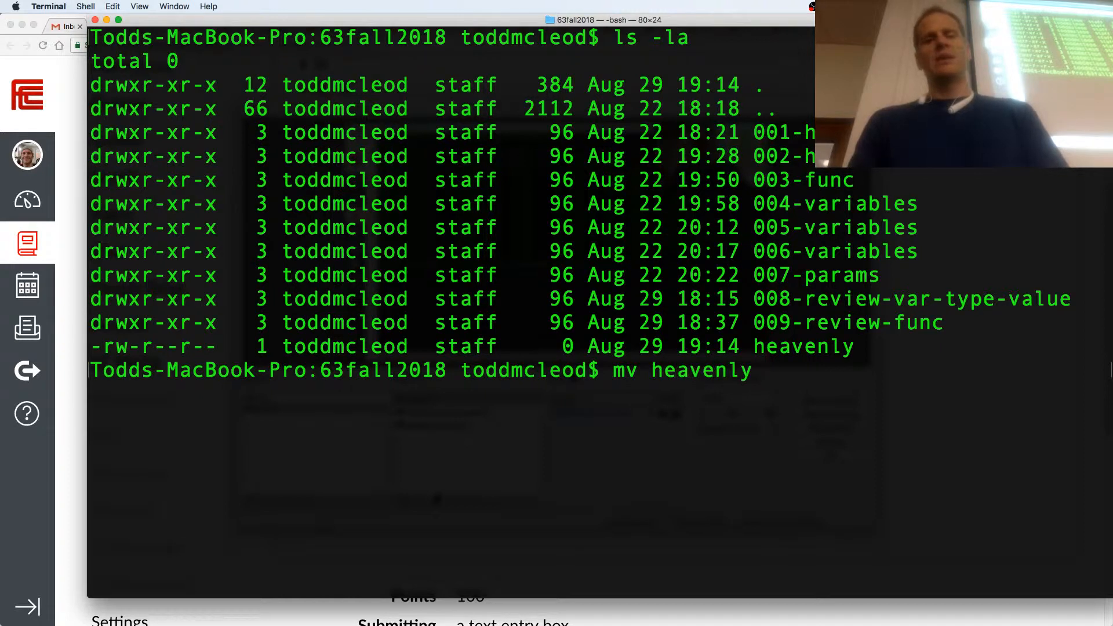
{"action": "type", "text": "~/"}
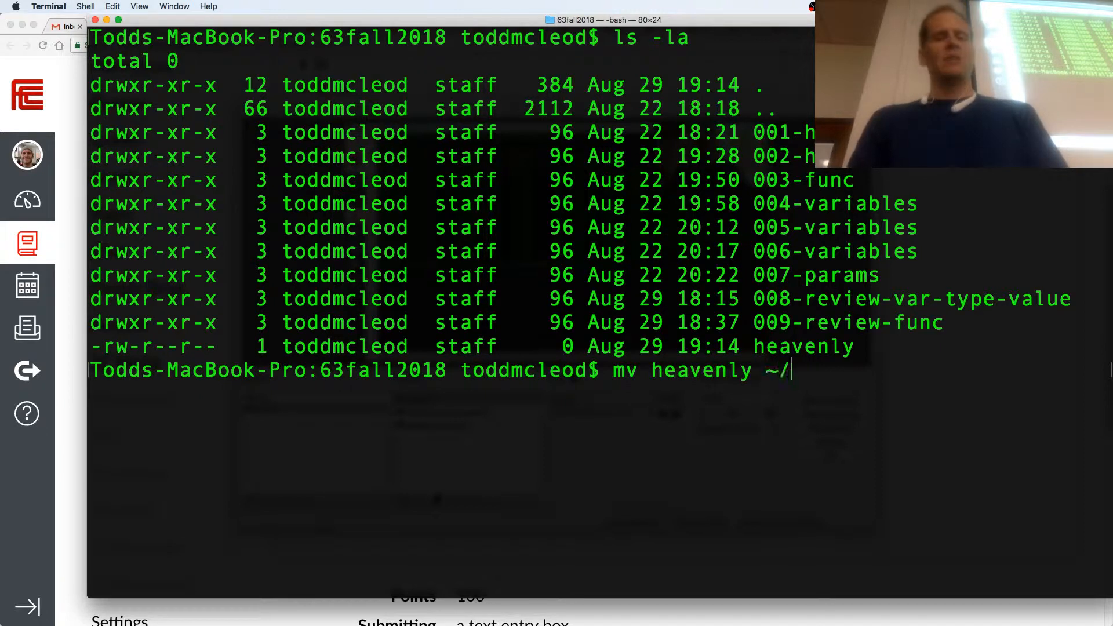
{"action": "key", "text": "backspace"}
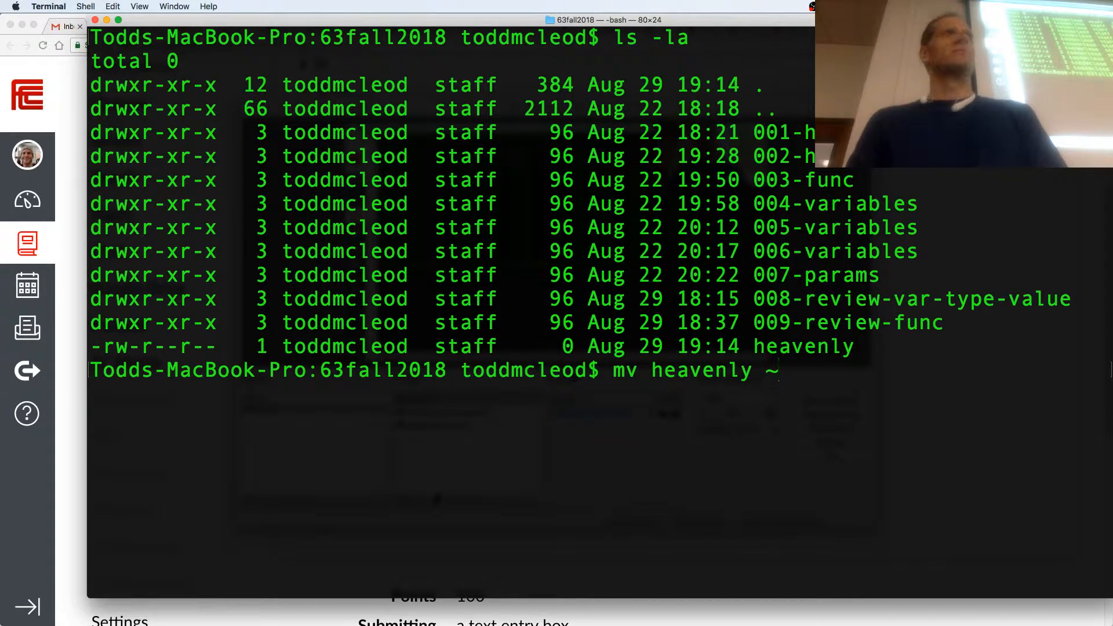
{"action": "key", "text": "Return"}
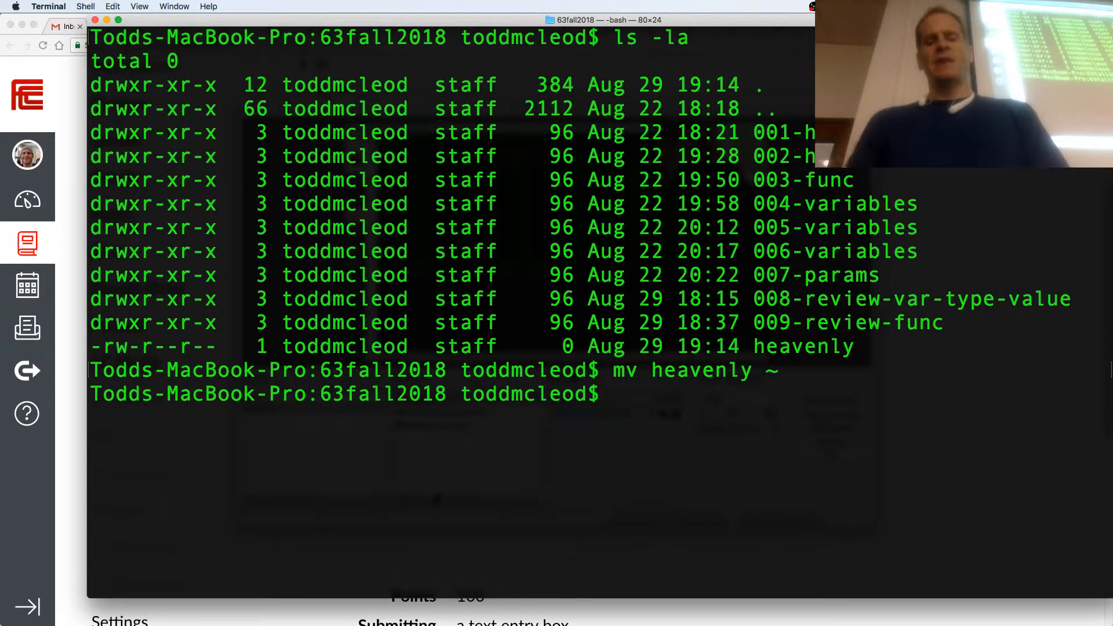
{"action": "key", "text": "Return"}
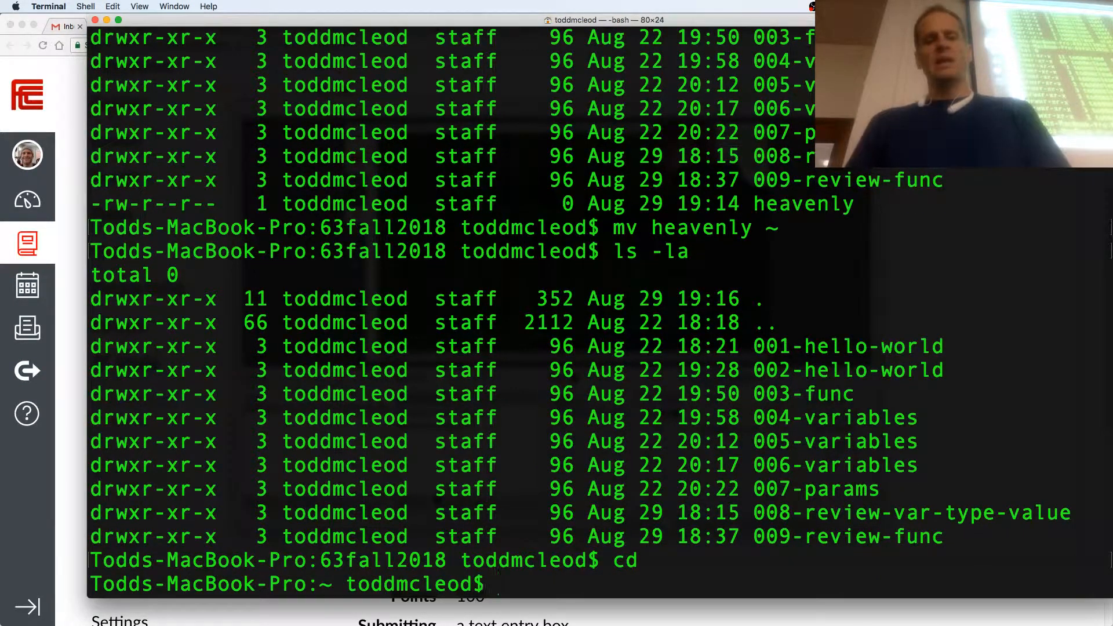
{"action": "key", "text": "Return"}
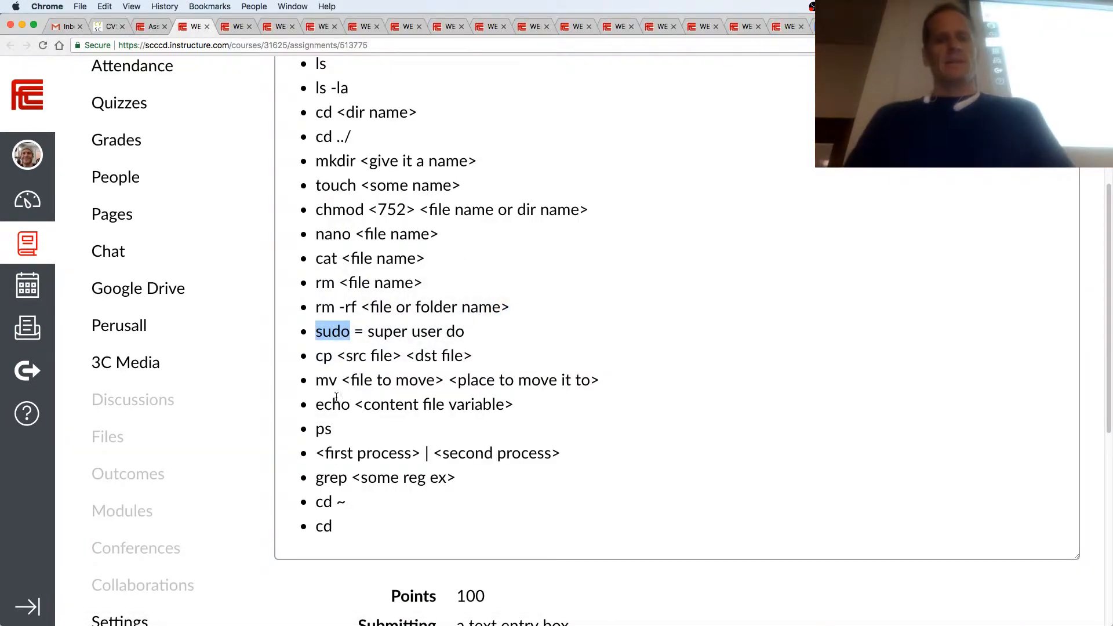
{"action": "double_click", "coordinate": [331, 404]}
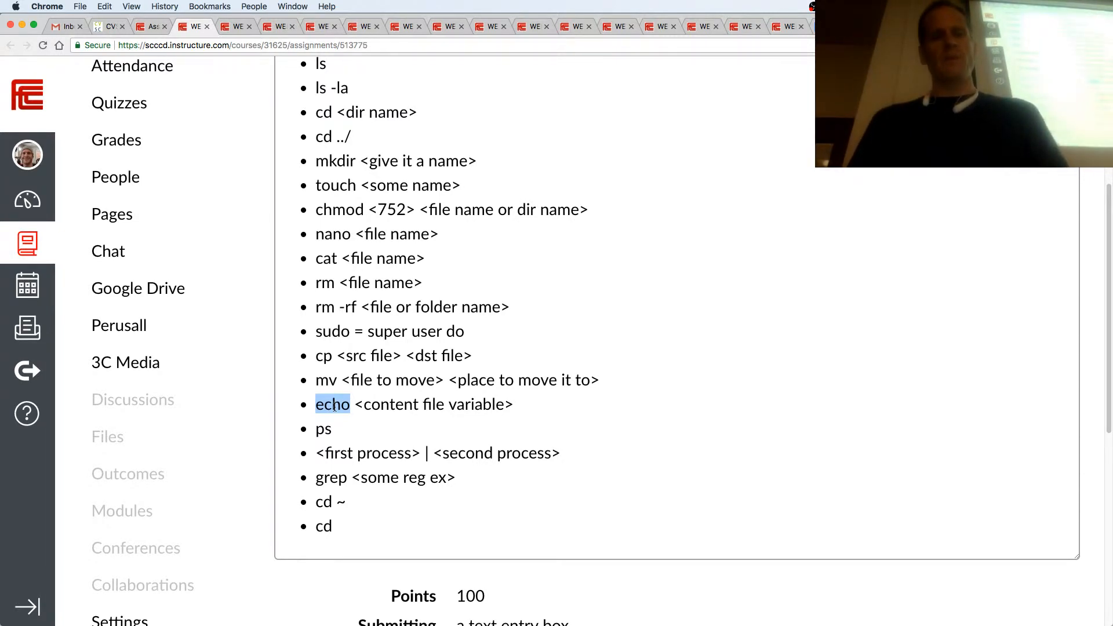
{"action": "scroll", "scroll_direction": "down", "scroll_amount": 3}
{"action": "type", "text": "echo ter"}
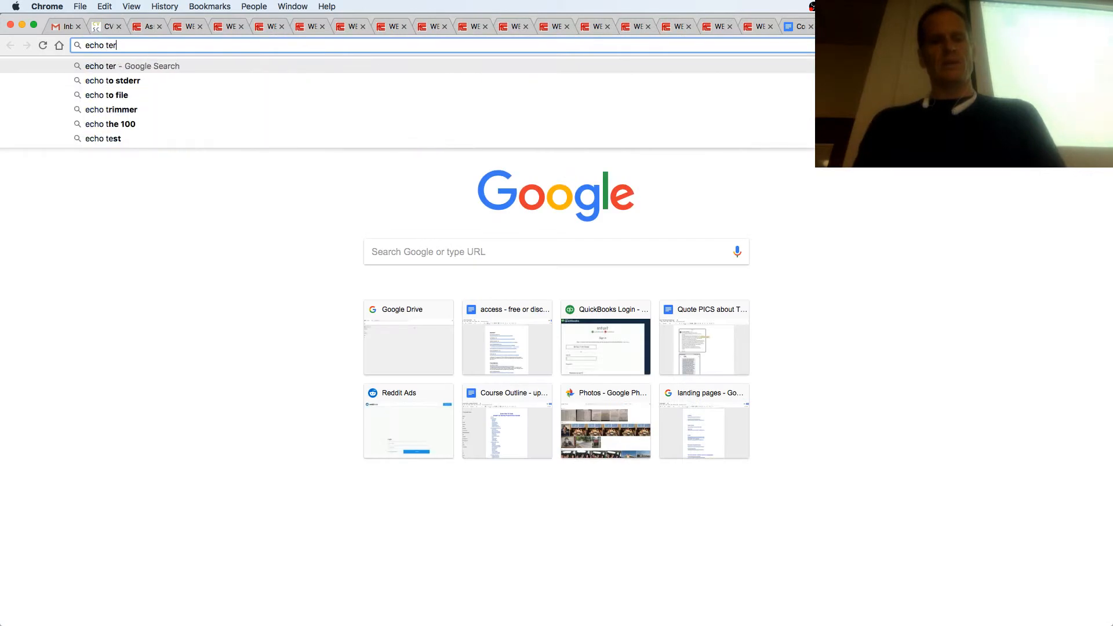
Step: Run a Google search for 'echo terminal command' from the address bar
{"action": "type", "text": "minal"}
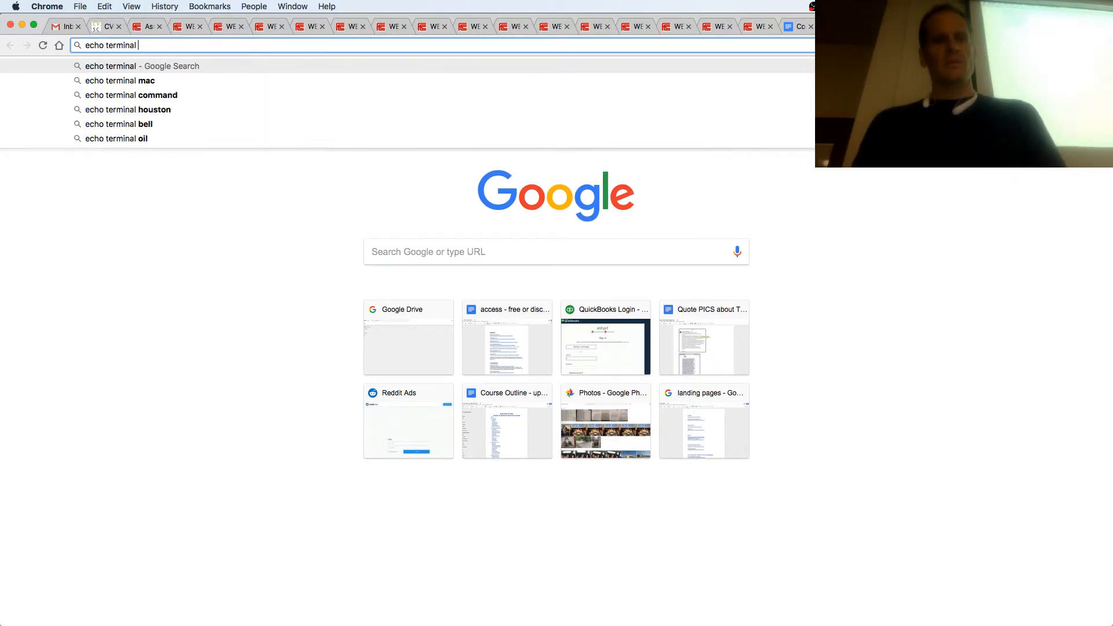
{"action": "left_click", "coordinate": [131, 94]}
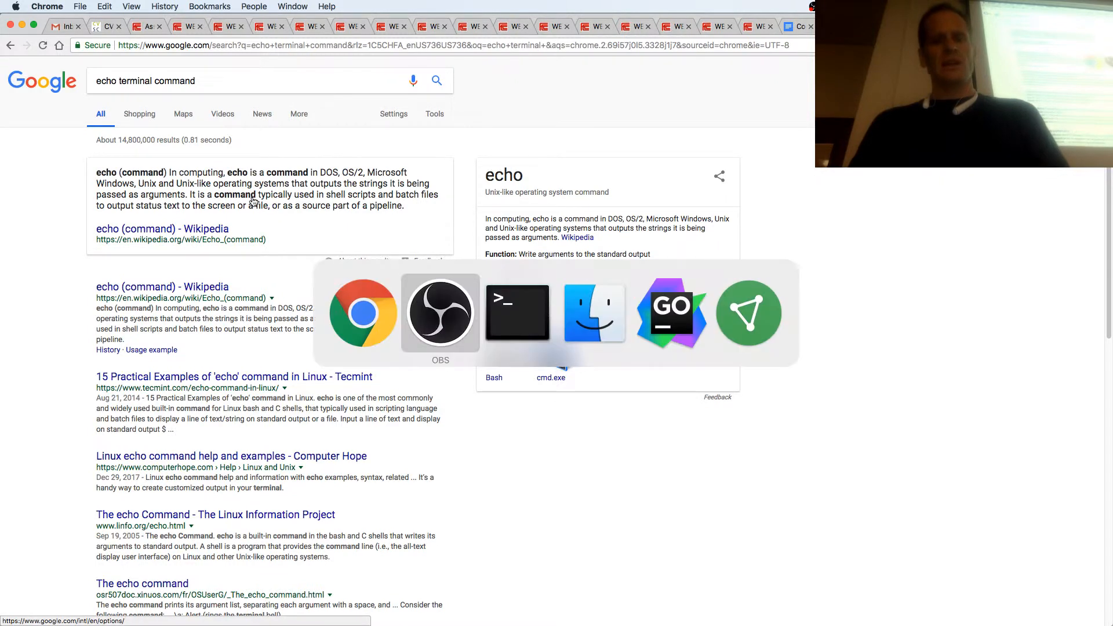
Step: Back in Terminal, try echo and nano on heavenly, then start nano newfile
{"action": "left_click", "coordinate": [517, 312]}
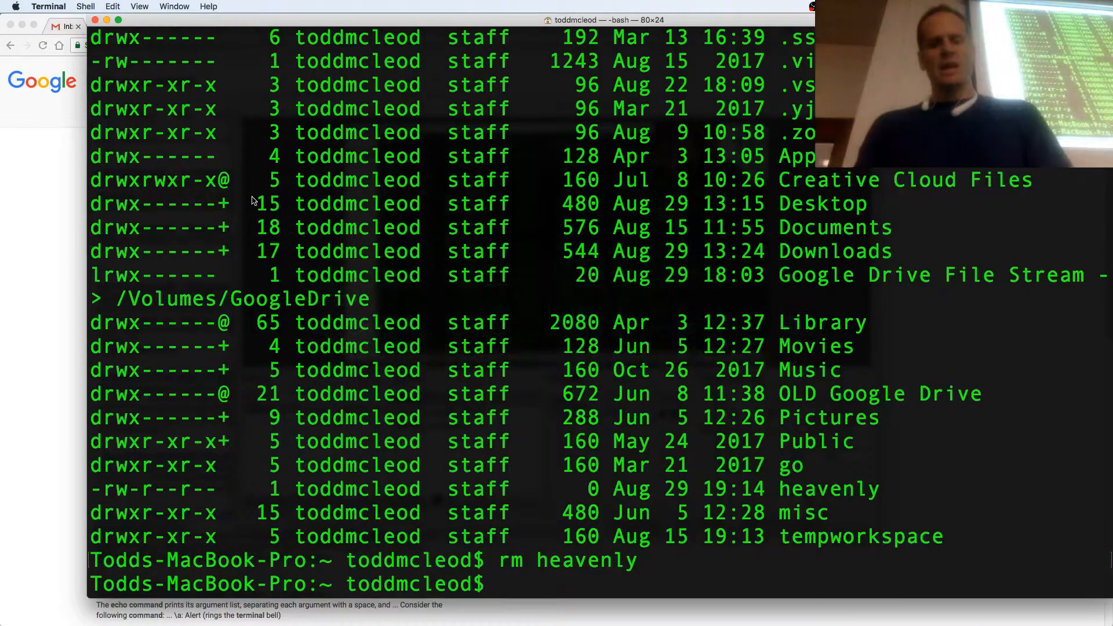
{"action": "type", "text": "echo"}
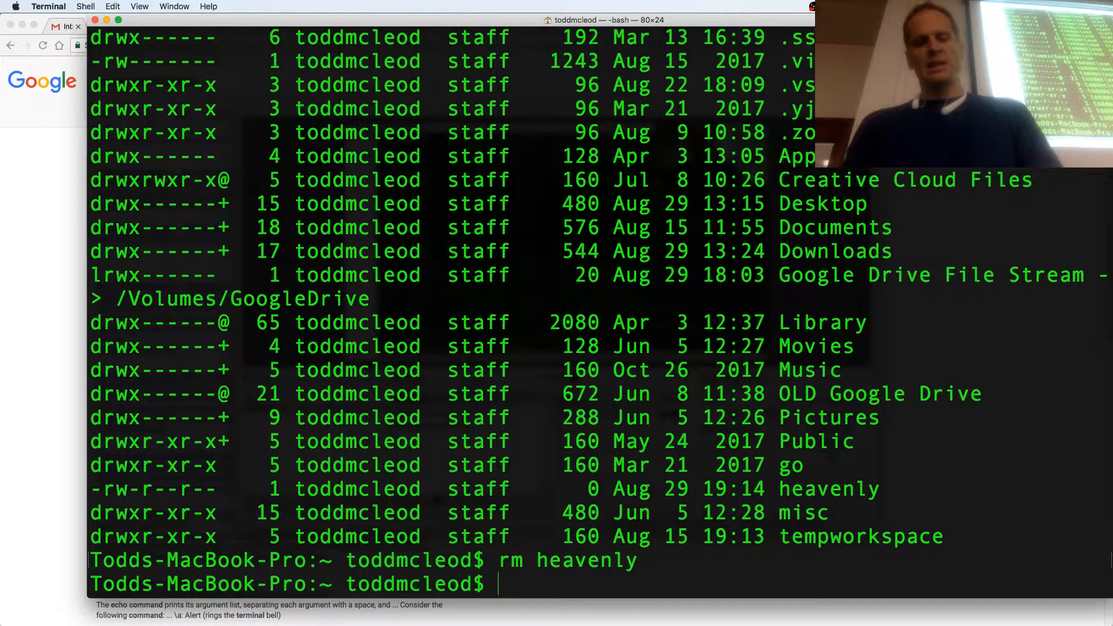
{"action": "type", "text": "nano heav"}
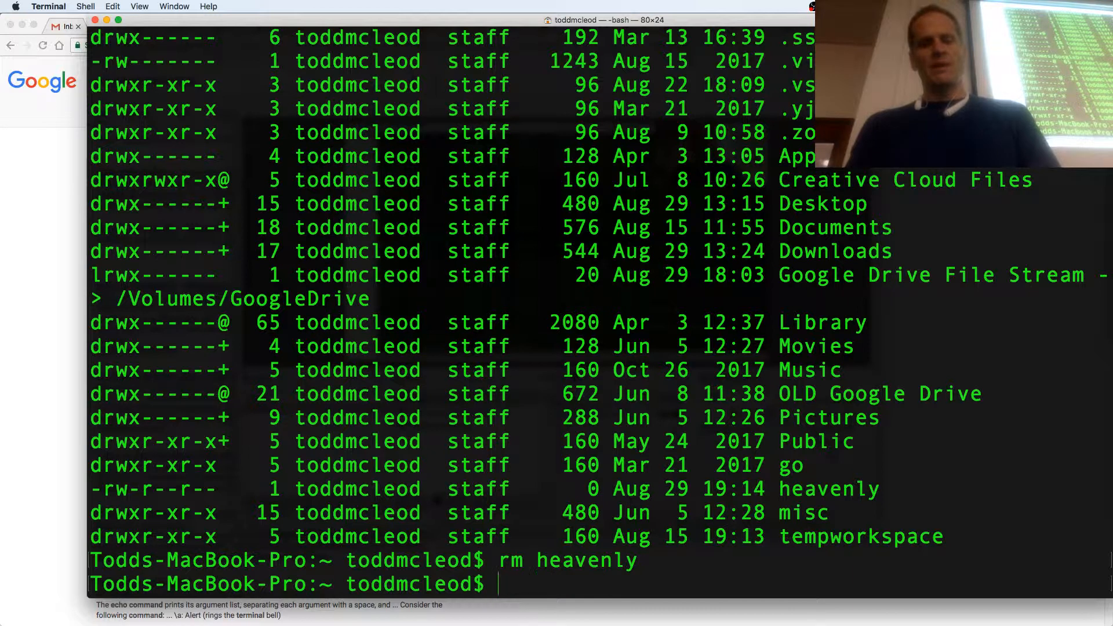
{"action": "type", "text": "nano"}
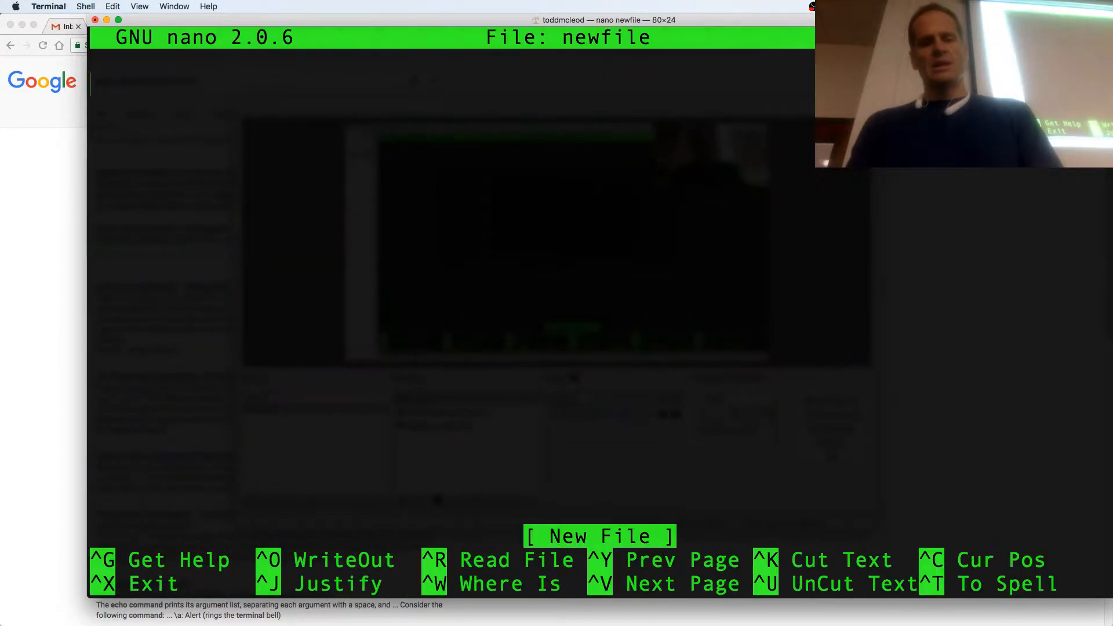
Step: Write 'this is new' in newfile and exit nano, answering the save prompt
{"action": "type", "text": "this is new"}
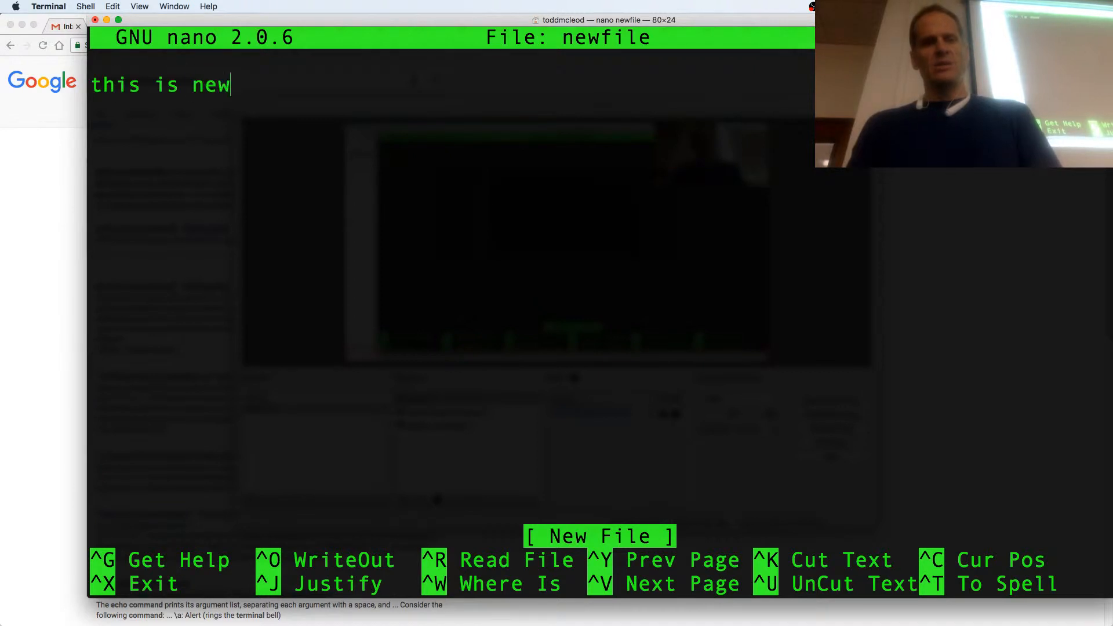
{"action": "key", "text": "ctrl+x"}
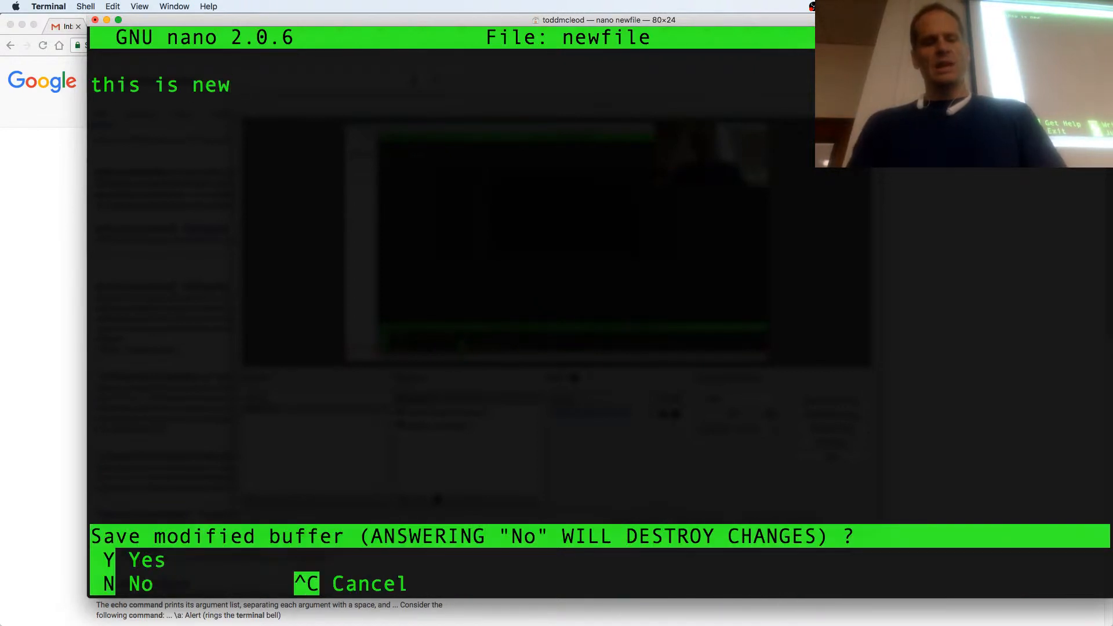
{"action": "key", "text": "n"}
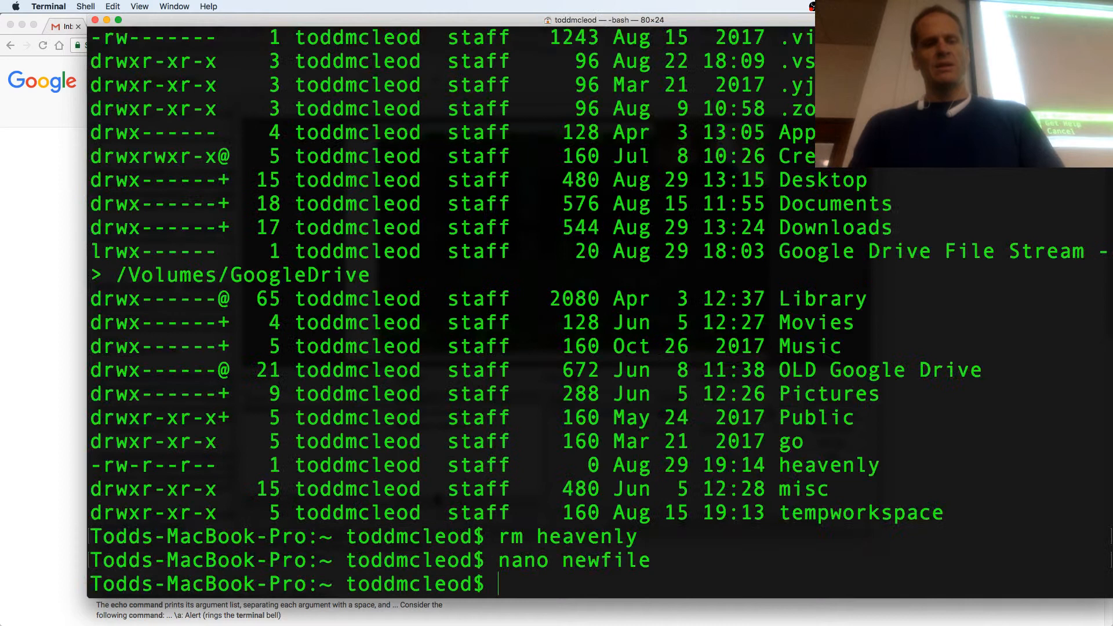
Step: Run 'echo newfile' and 'echo env', each printing its argument back on its own line
{"action": "type", "text": "echo ne"}
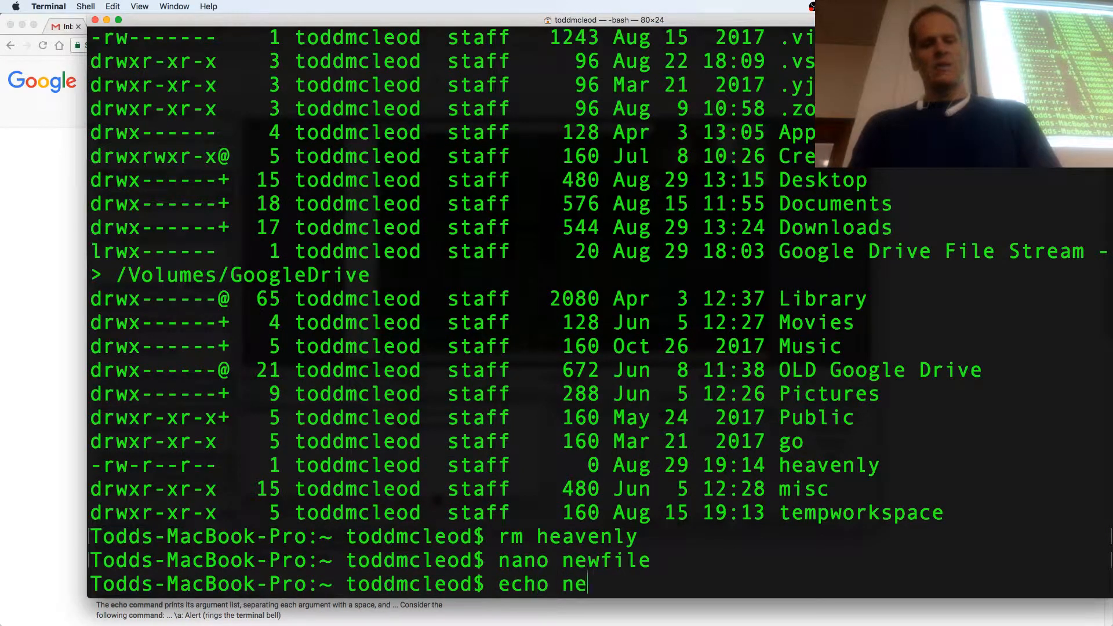
{"action": "key", "text": "Return"}
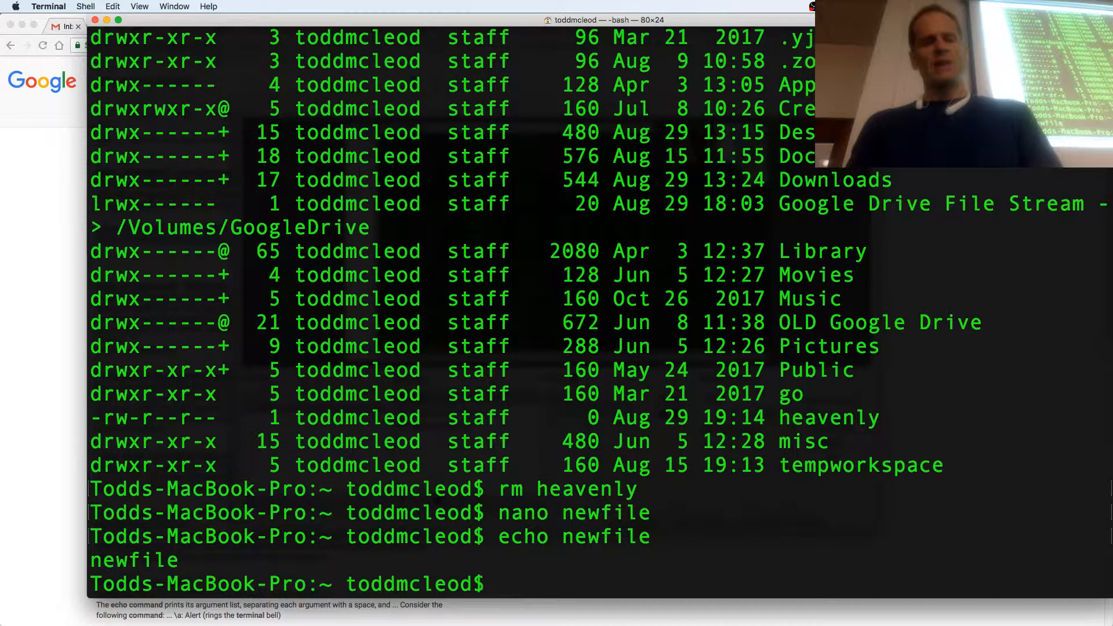
{"action": "type", "text": "ech"}
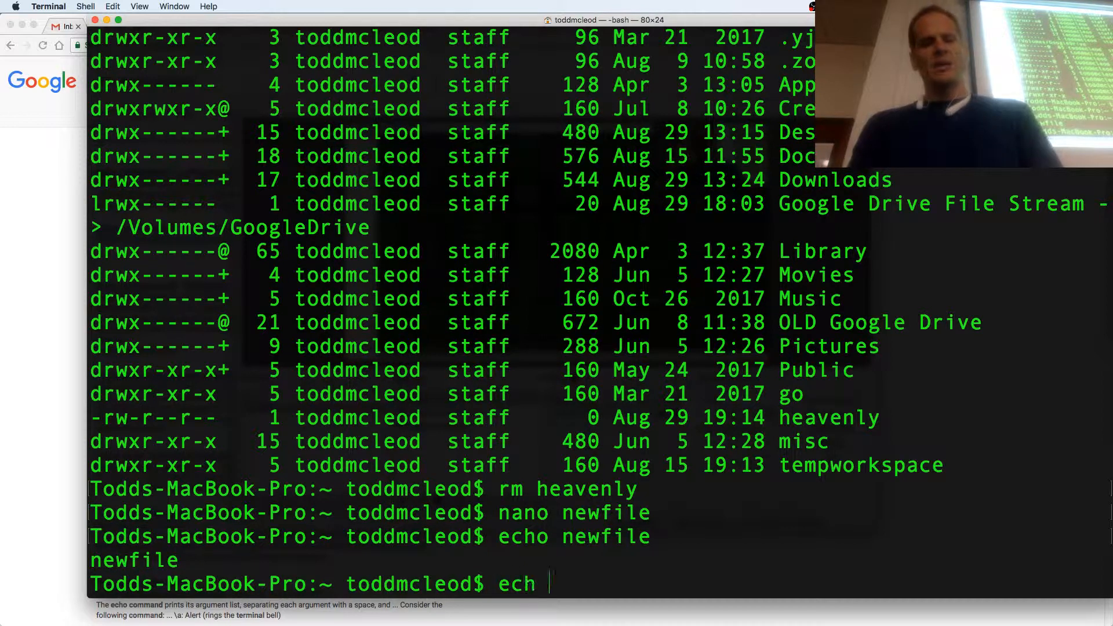
{"action": "key", "text": "Backspace"}
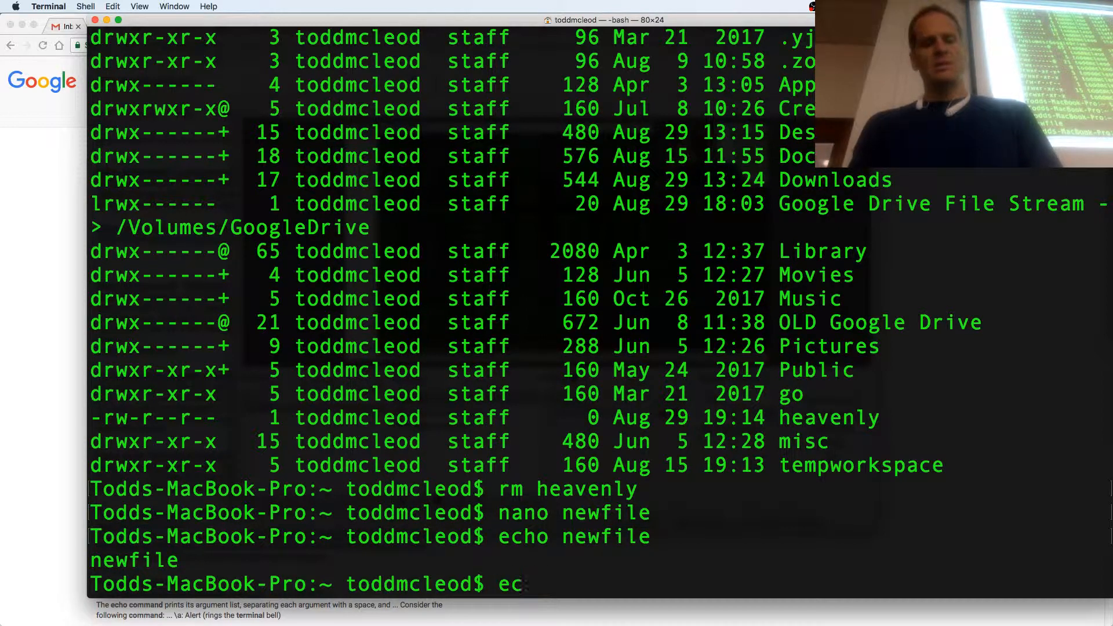
{"action": "key", "text": "Return"}
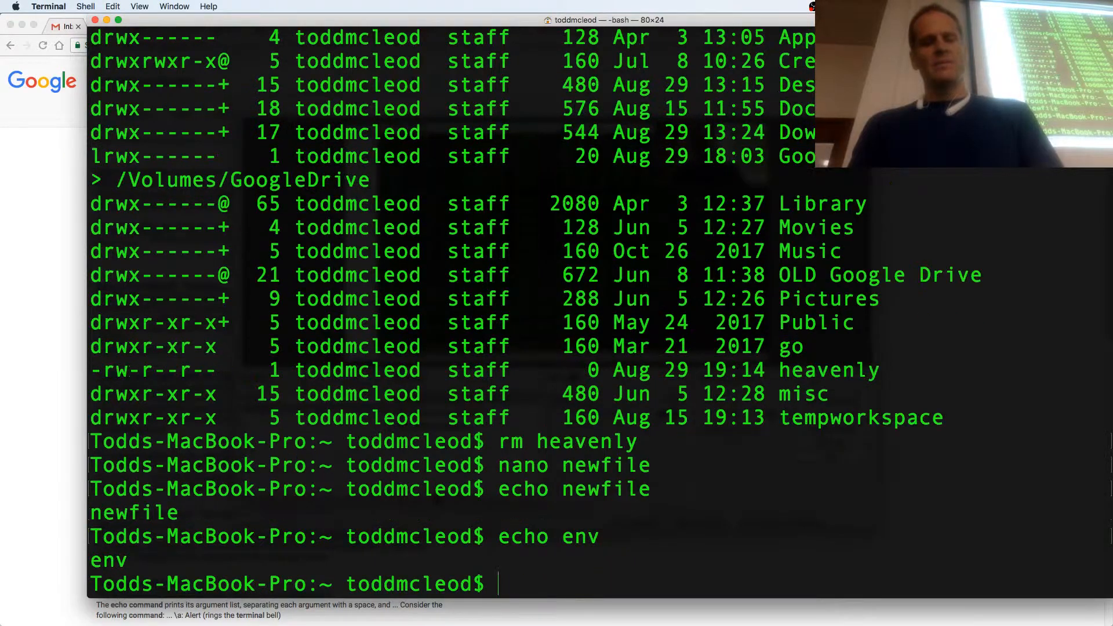
{"action": "key", "text": "Return"}
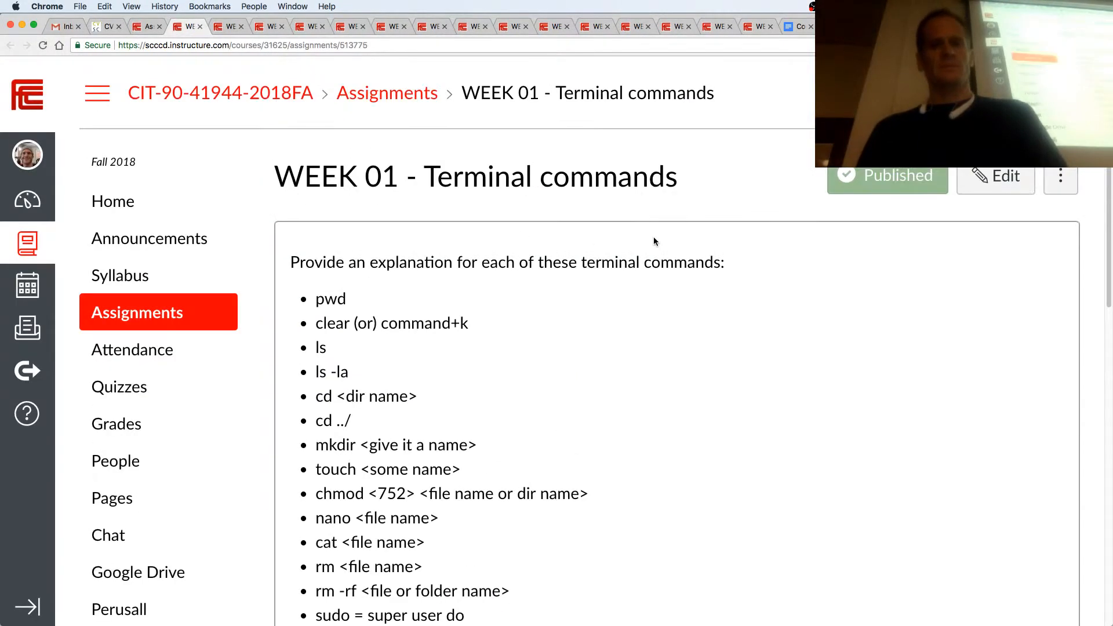
Step: Switch the WEEK 01 Terminal commands assignment to Edit and place the cursor on the echo entry
{"action": "left_click", "coordinate": [995, 175]}
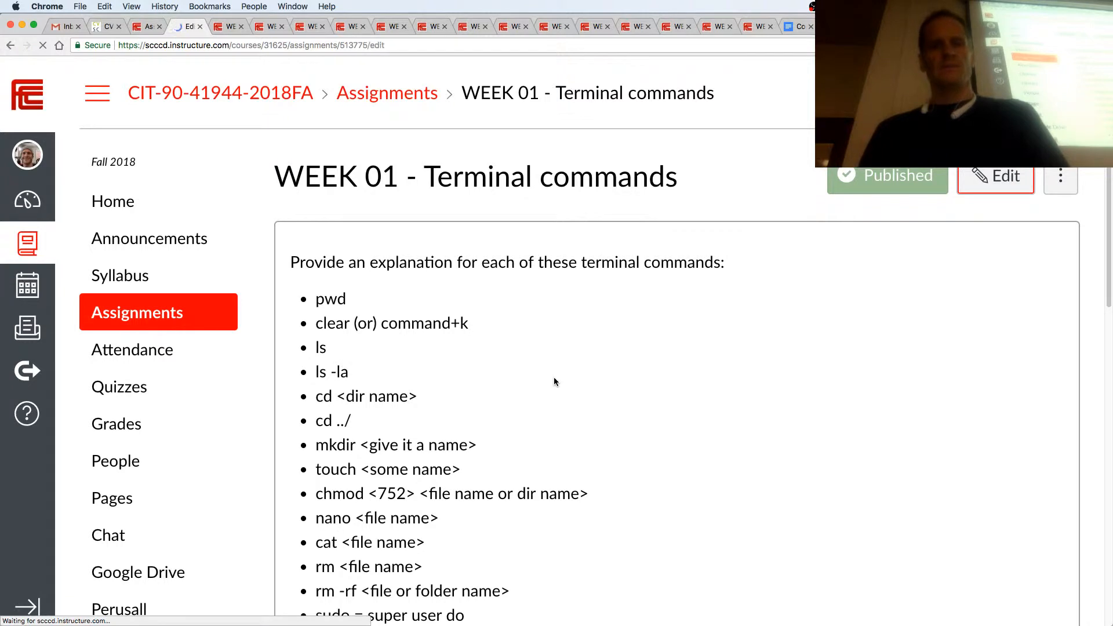
{"action": "scroll", "scroll_direction": "down", "scroll_amount": 3}
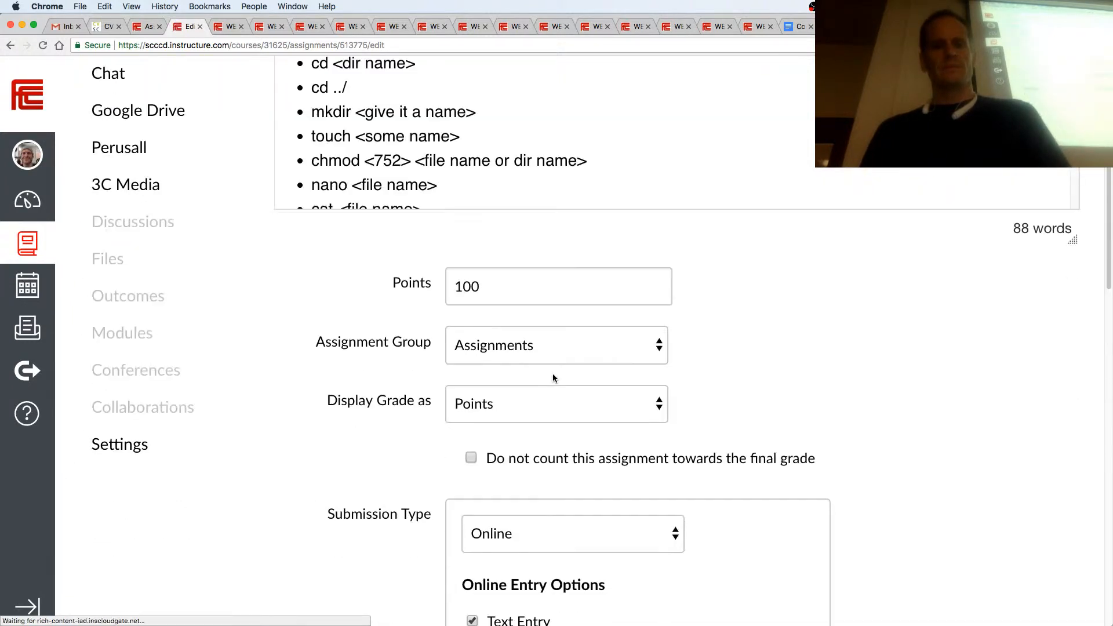
{"action": "scroll", "scroll_direction": "up", "scroll_amount": 3}
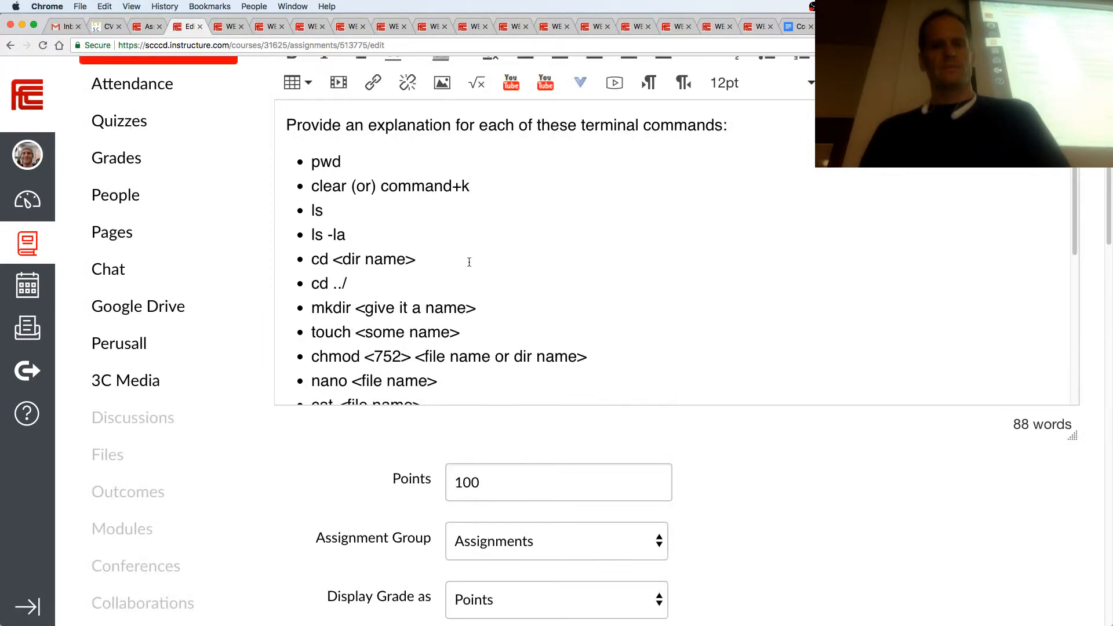
{"action": "scroll", "scroll_direction": "down", "scroll_amount": 3}
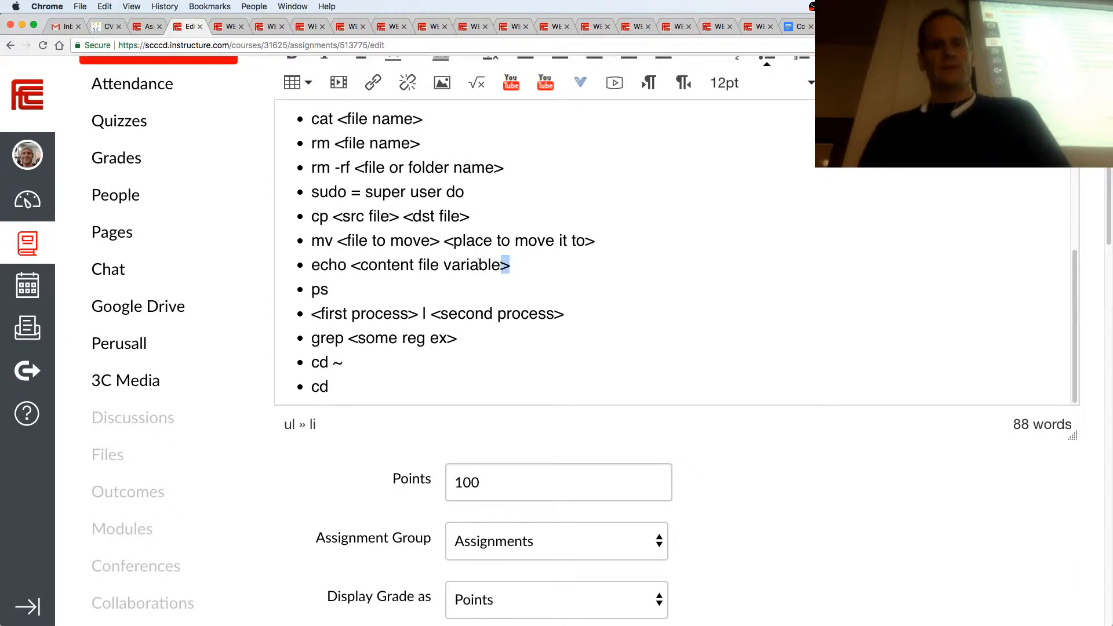
{"action": "left_click", "coordinate": [321, 265]}
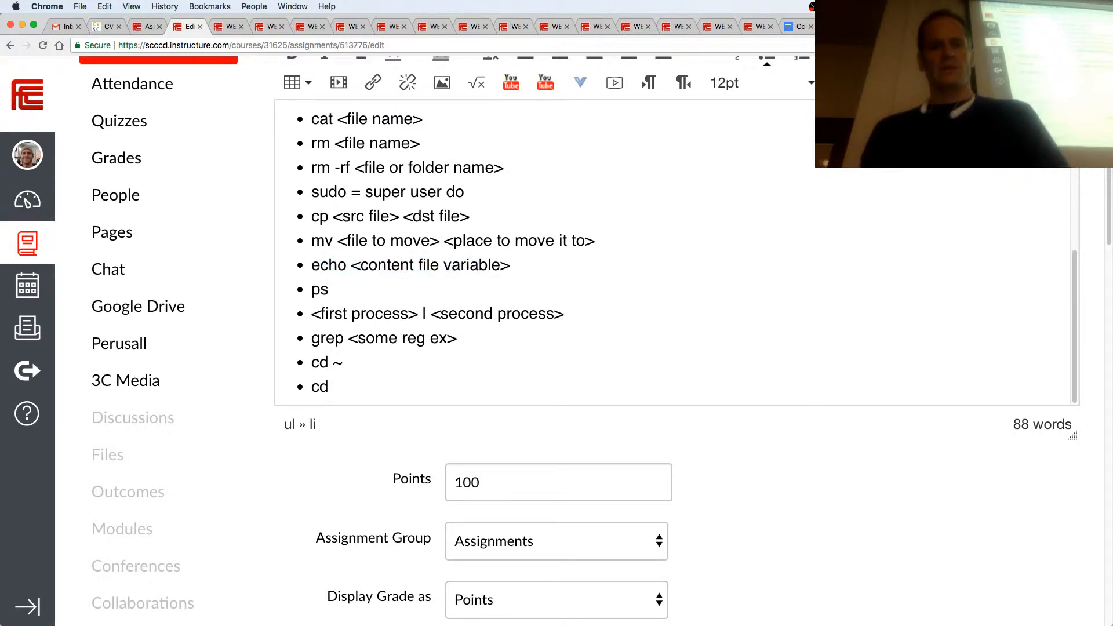